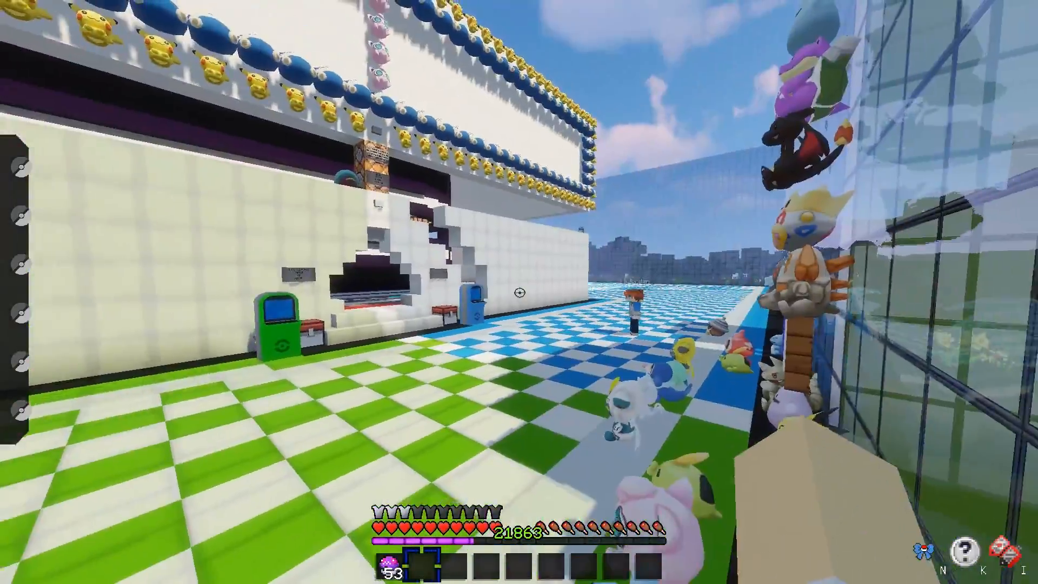
mouse_move(519, 292)
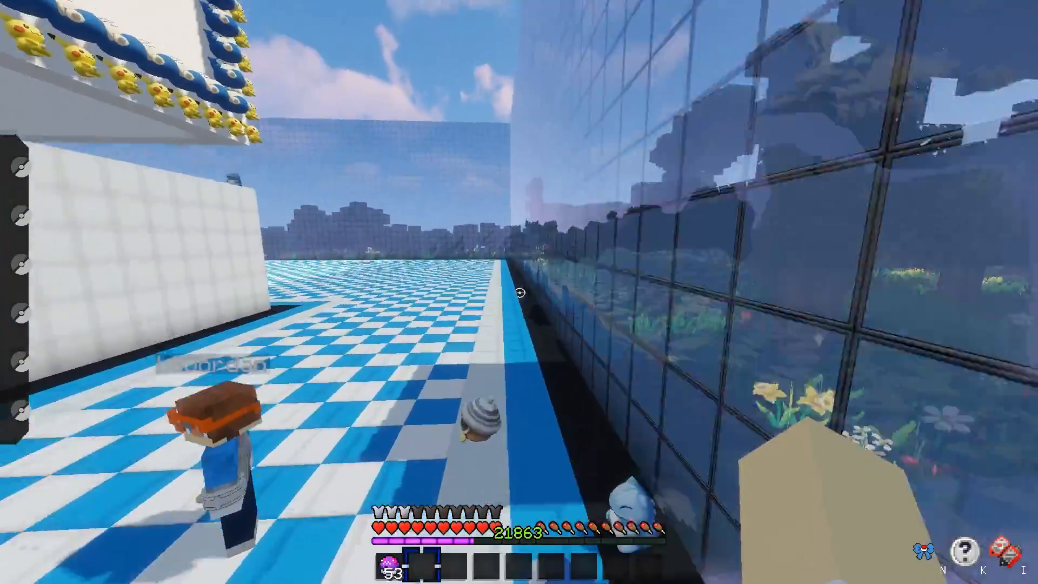
mouse_move(519, 292)
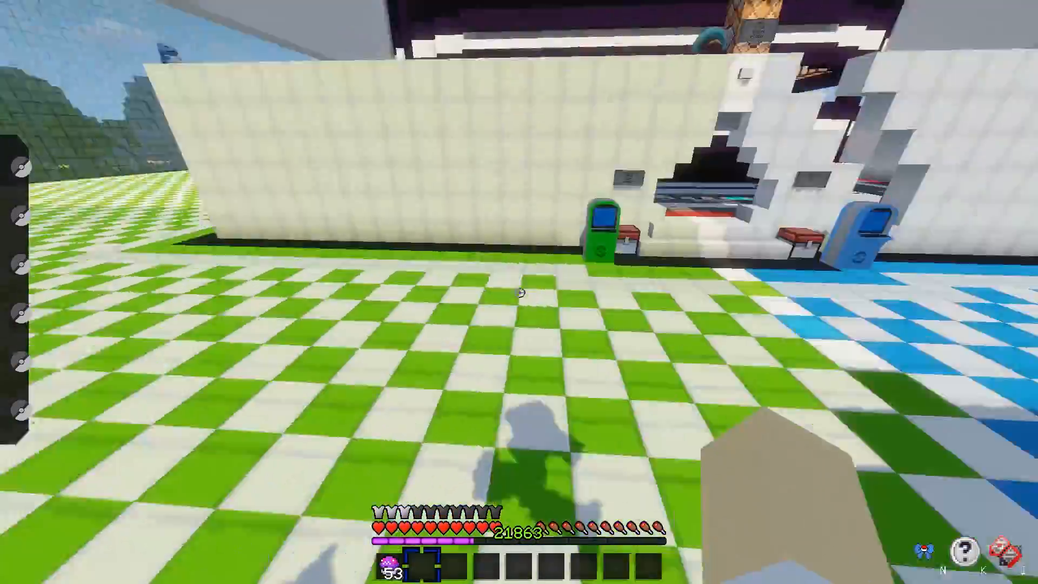
mouse_move(519, 291)
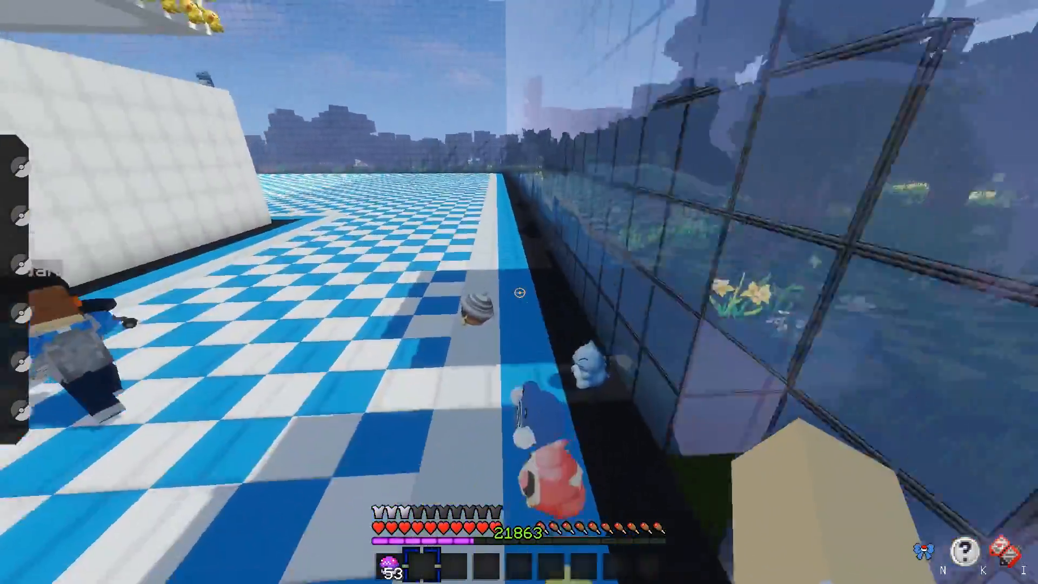
mouse_move(519, 292)
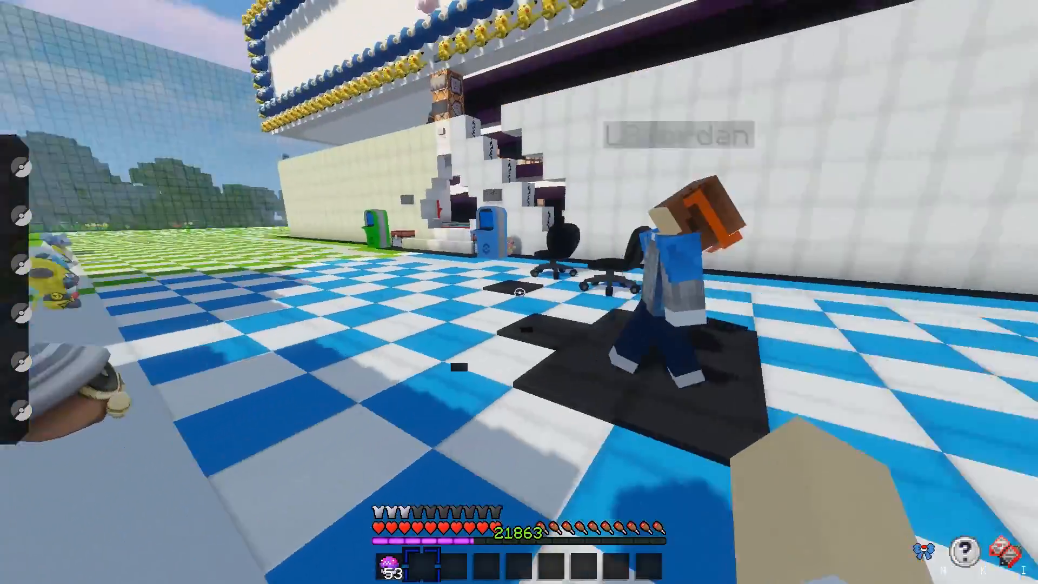
mouse_move(519, 291)
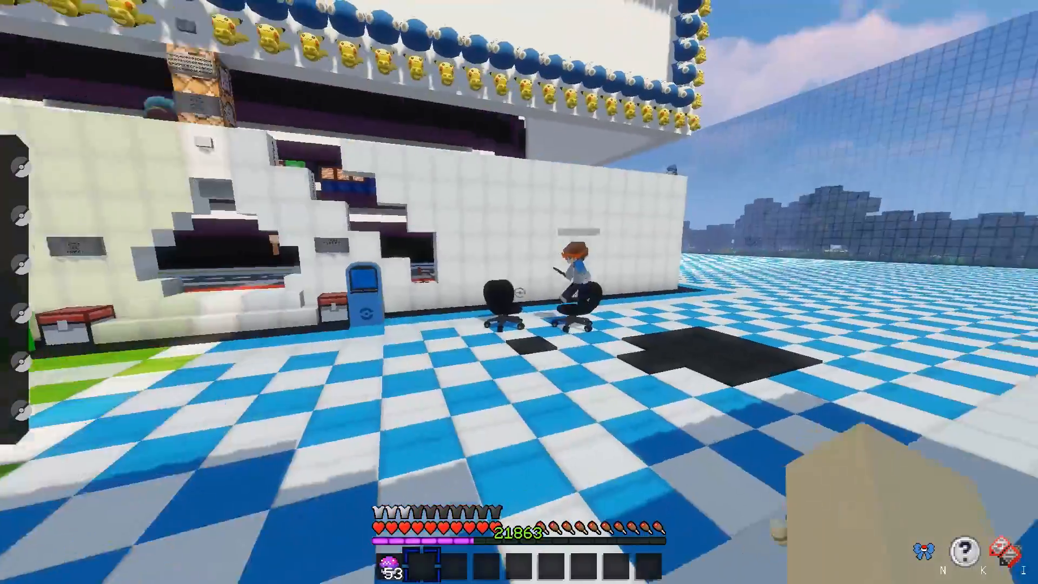
mouse_move(519, 291)
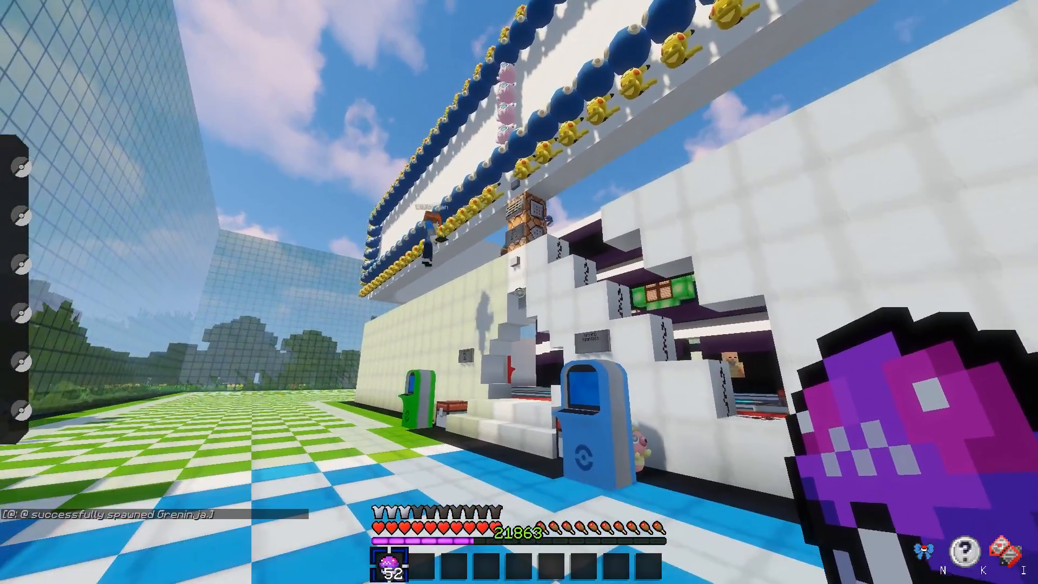
mouse_move(518, 292)
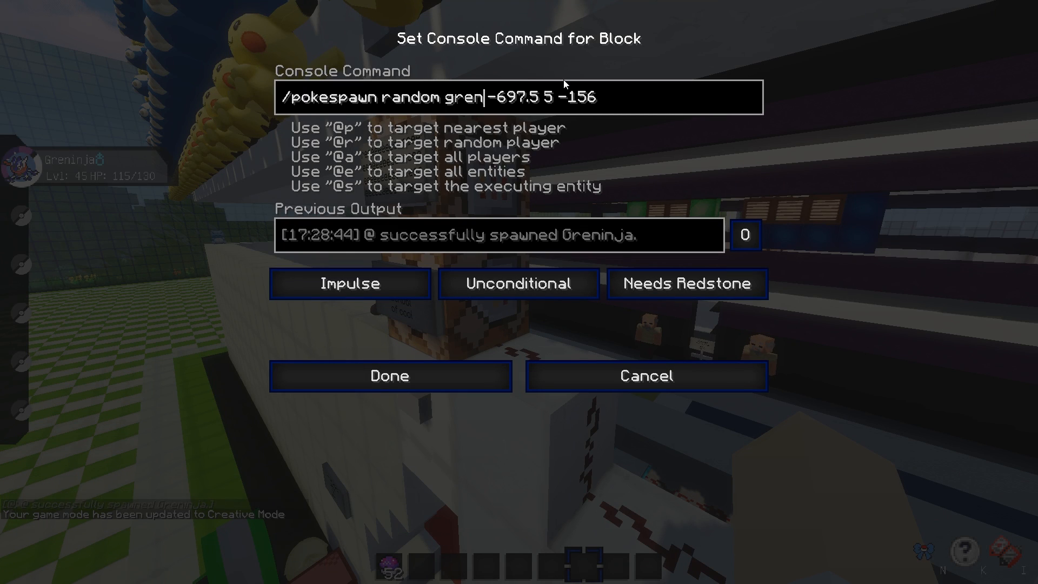
- Correct the spawn command to '/pokespawn random -697.5 5 -156 greninja' and save it
key(BackSpace)
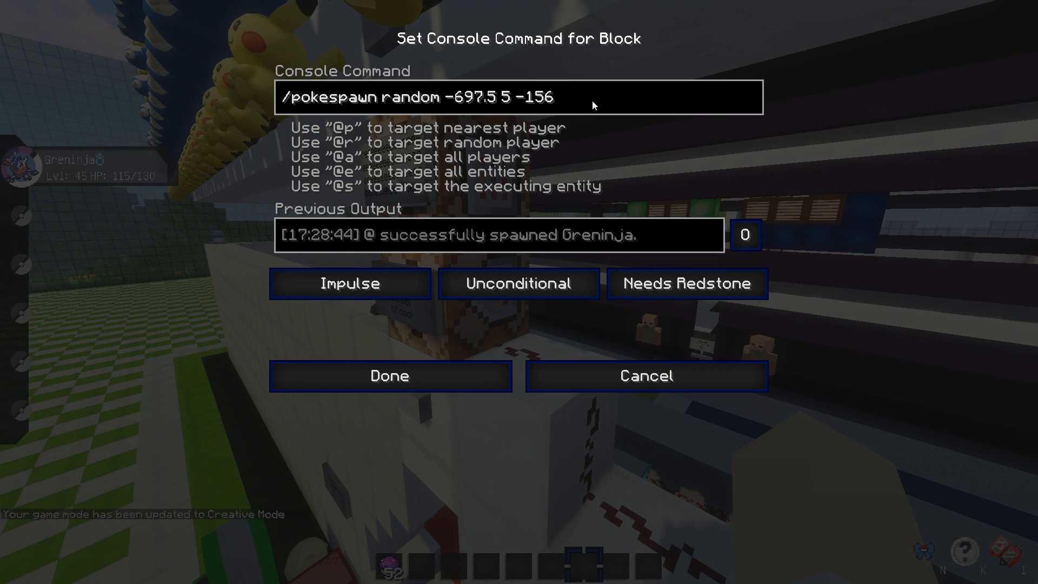
text(greninja)
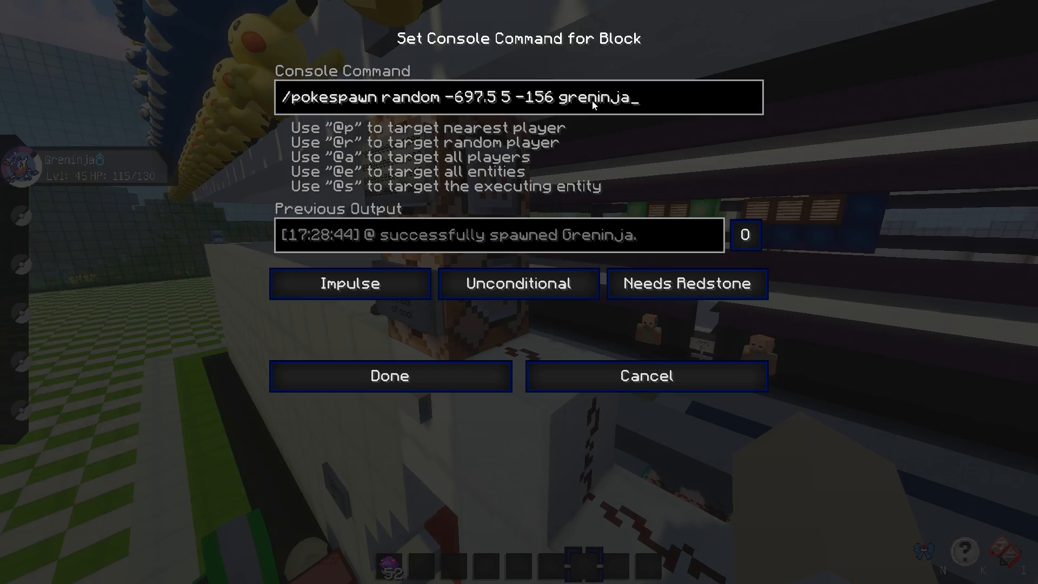
click(390, 375)
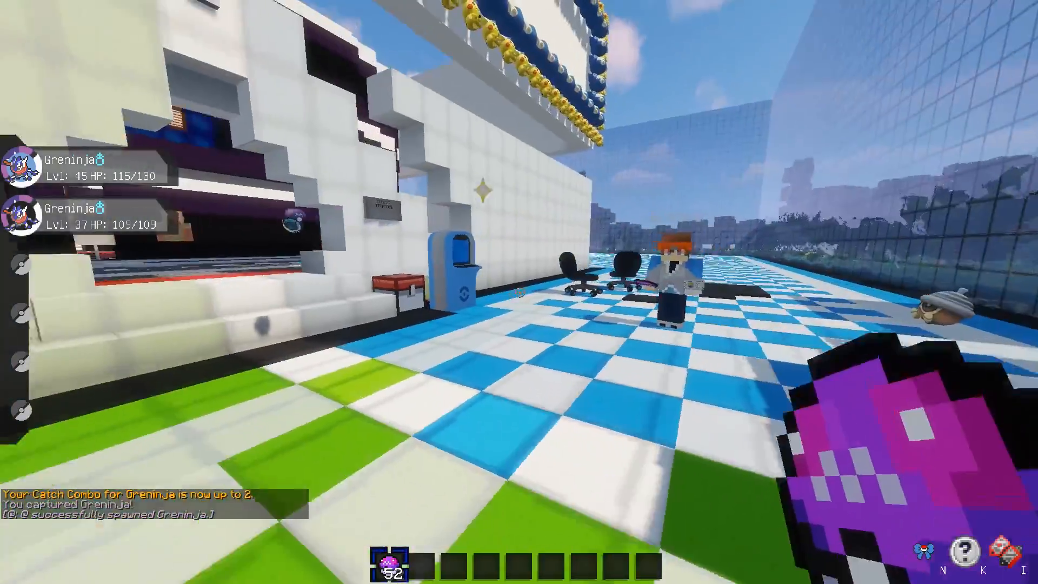
mouse_move(519, 291)
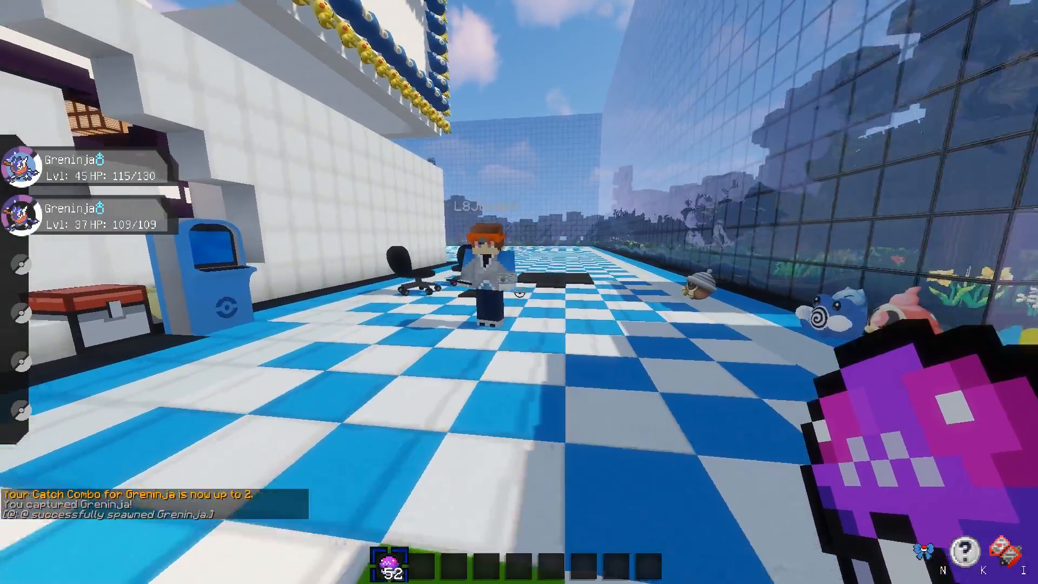
mouse_move(518, 292)
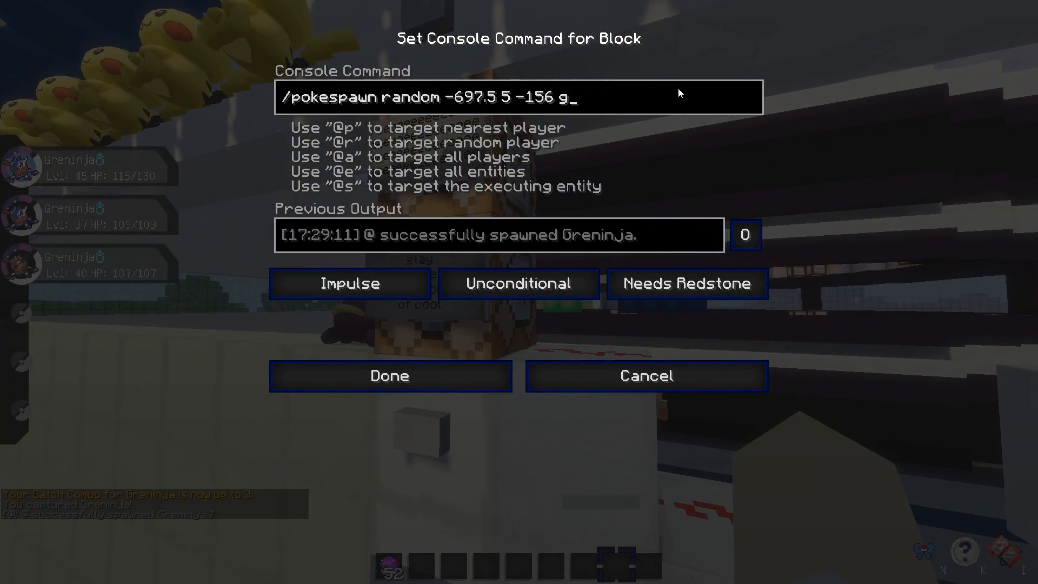
- Save the command block so it spawns random Pokémon without a species name
click(389, 375)
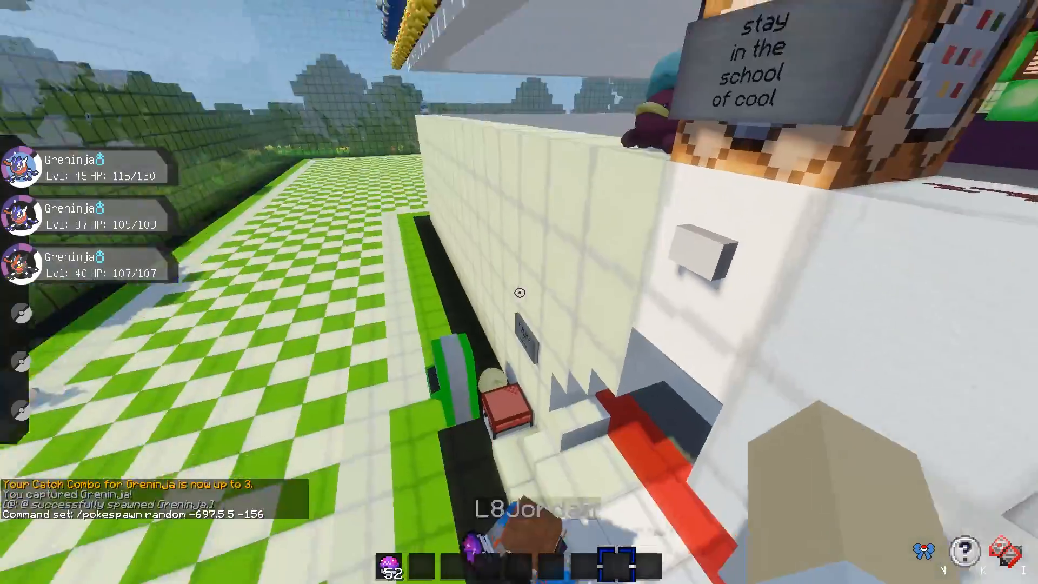
mouse_move(519, 292)
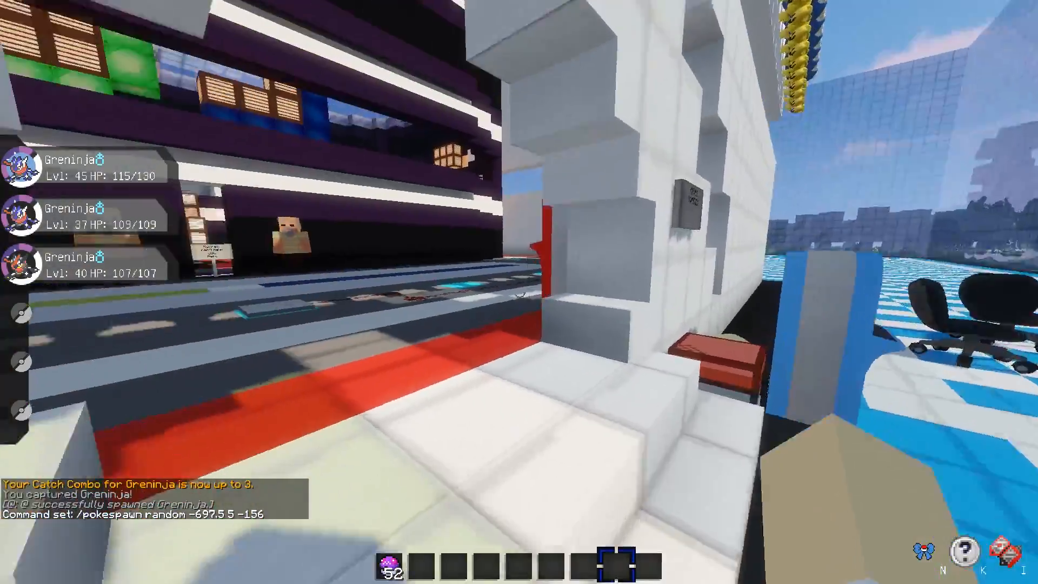
mouse_move(519, 292)
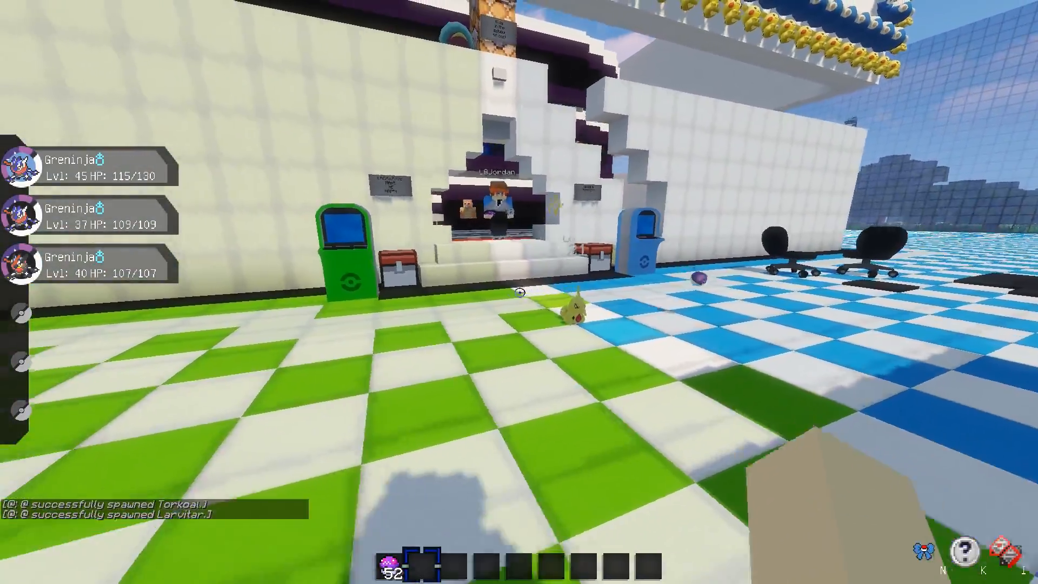
mouse_move(519, 292)
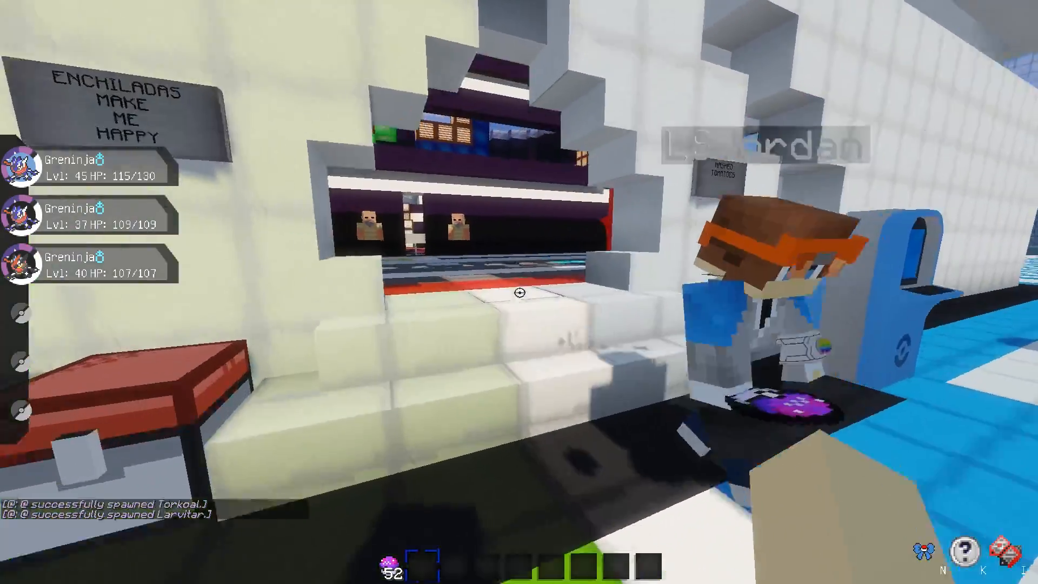
mouse_move(519, 292)
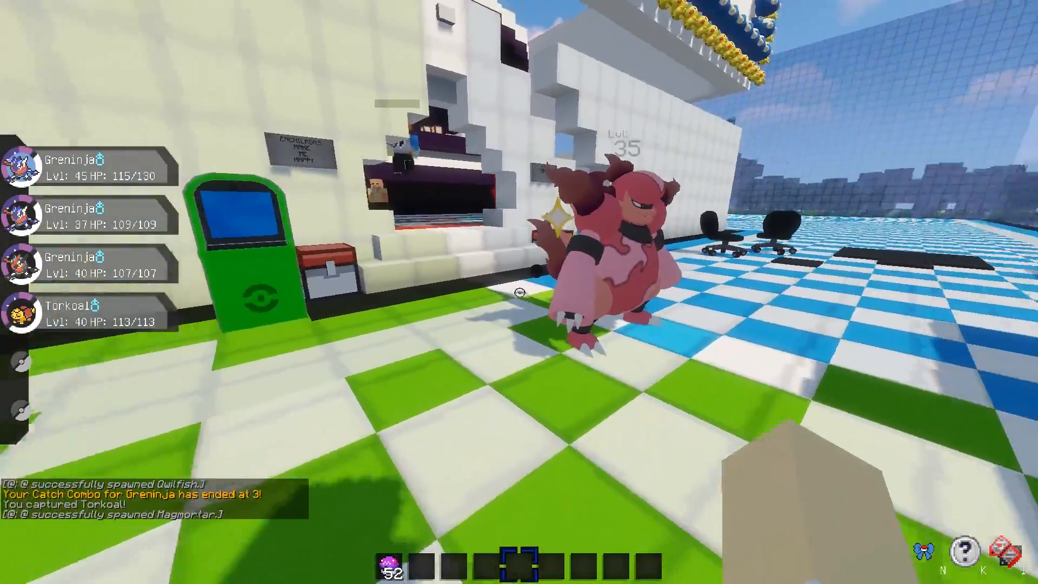
mouse_move(518, 292)
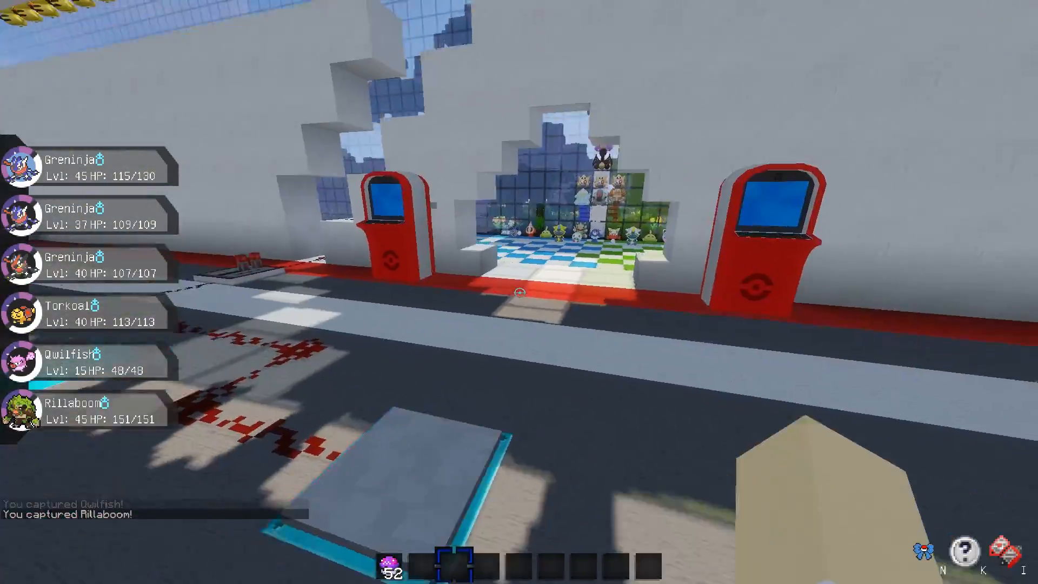
mouse_move(519, 291)
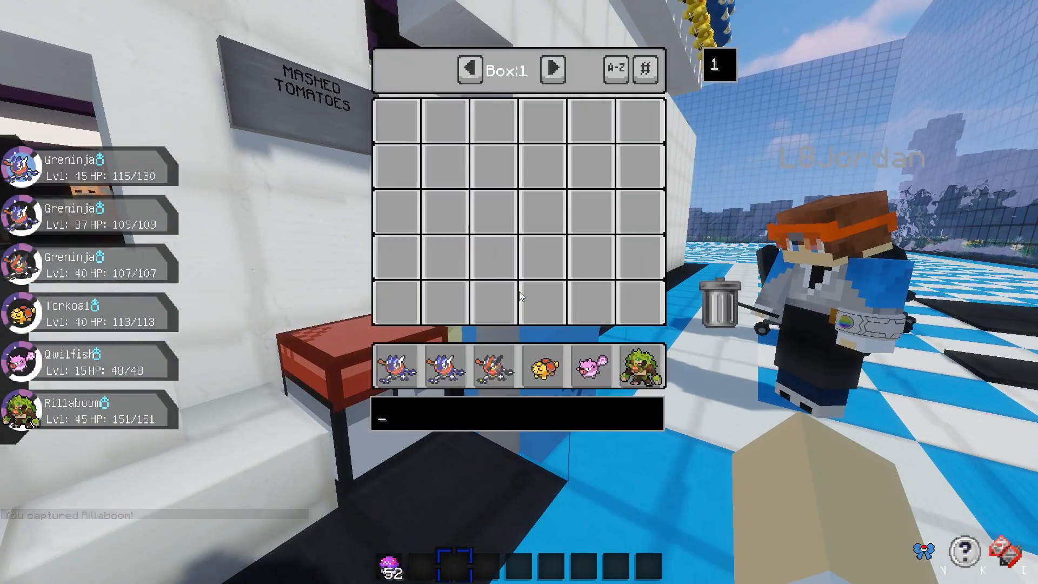
- Close the empty PC Box 1 storage view
key(Escape)
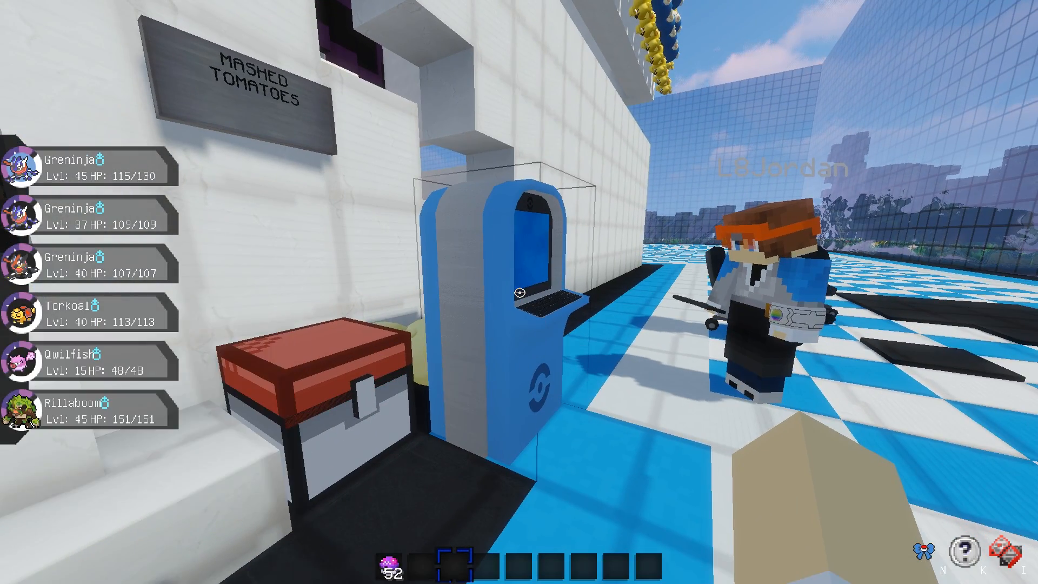
mouse_move(519, 292)
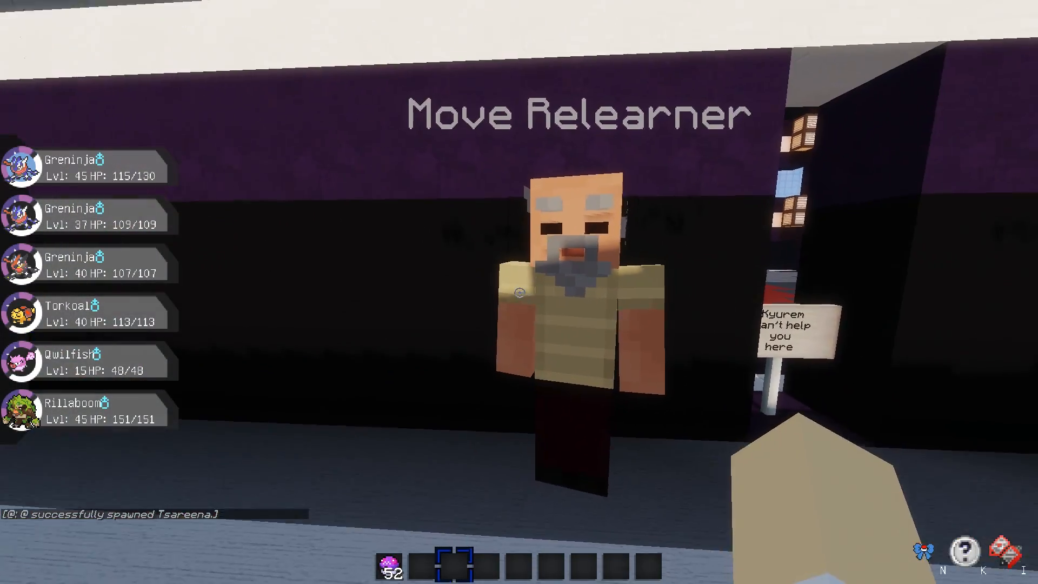
- At the Move Relearner, teach the Lv 37 Greninja Spikes and Shadow Sneak over Feint Attack and Quick Attack
text(/ga)
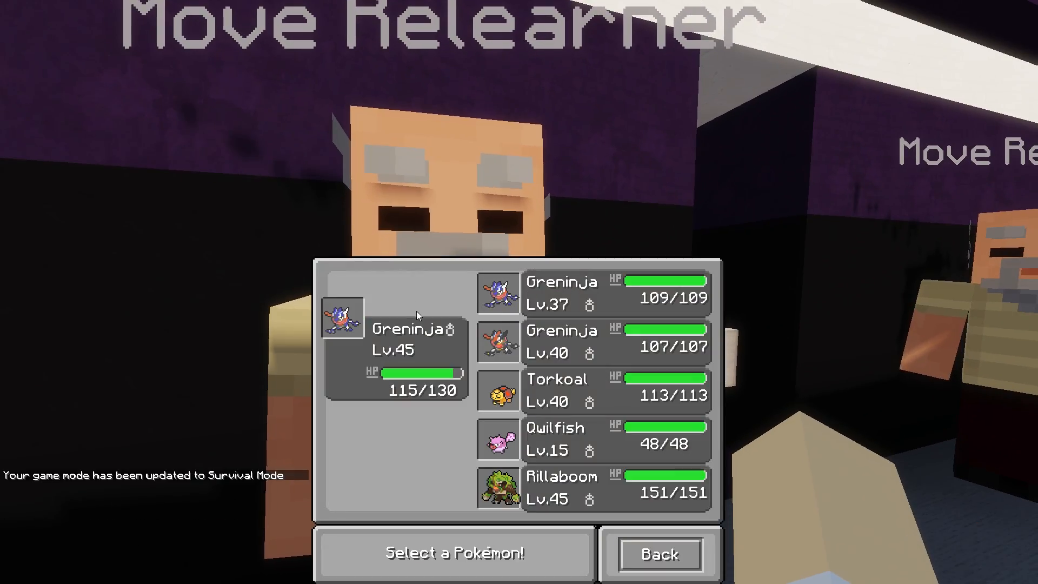
click(656, 554)
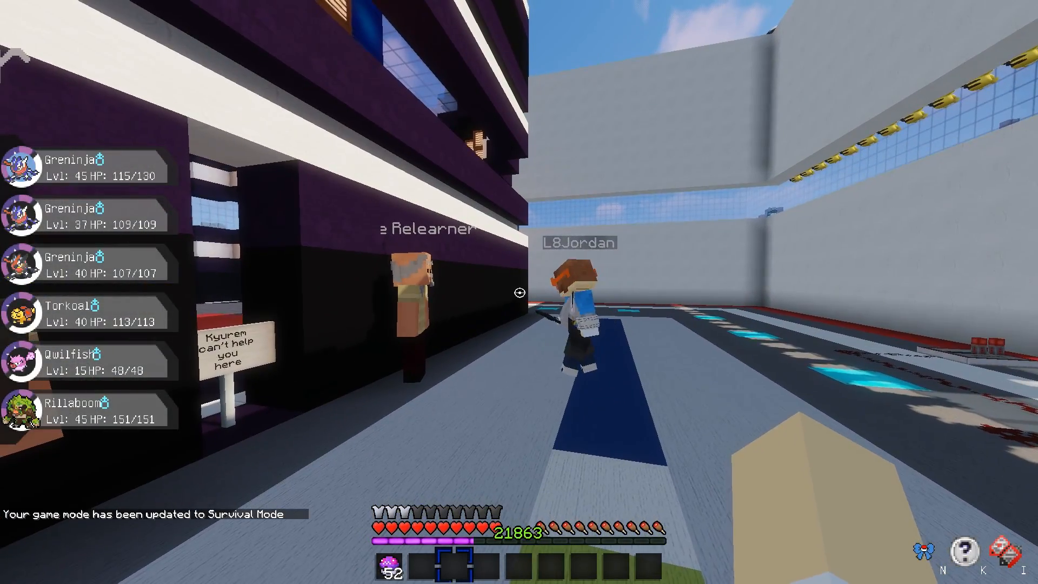
mouse_move(519, 292)
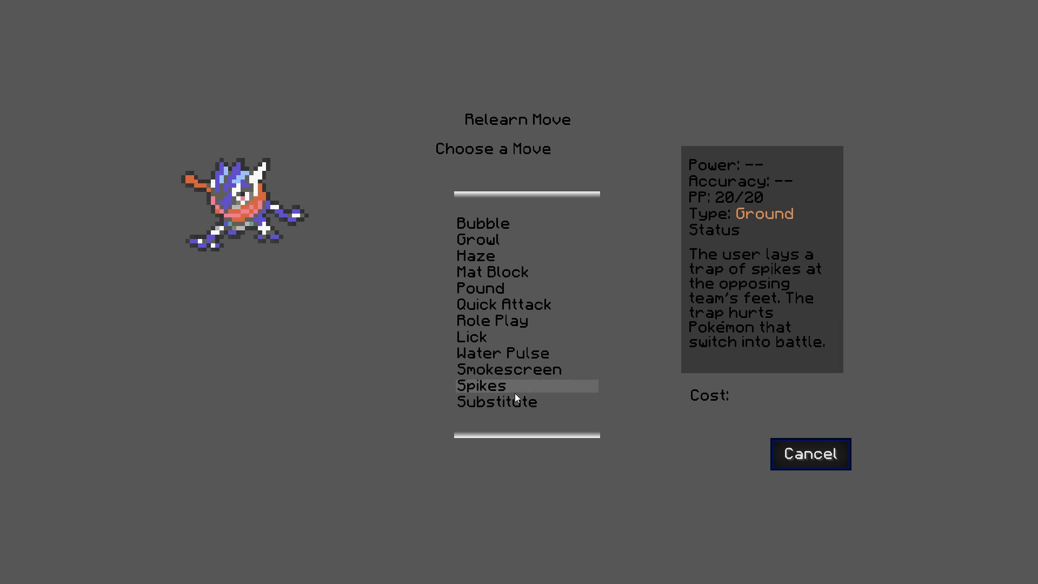
click(480, 385)
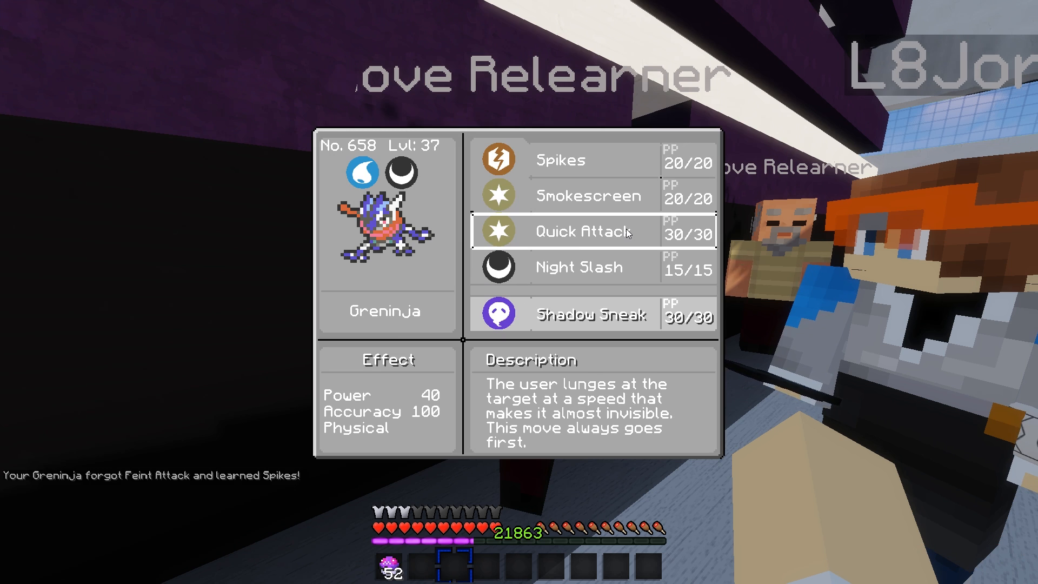
click(584, 231)
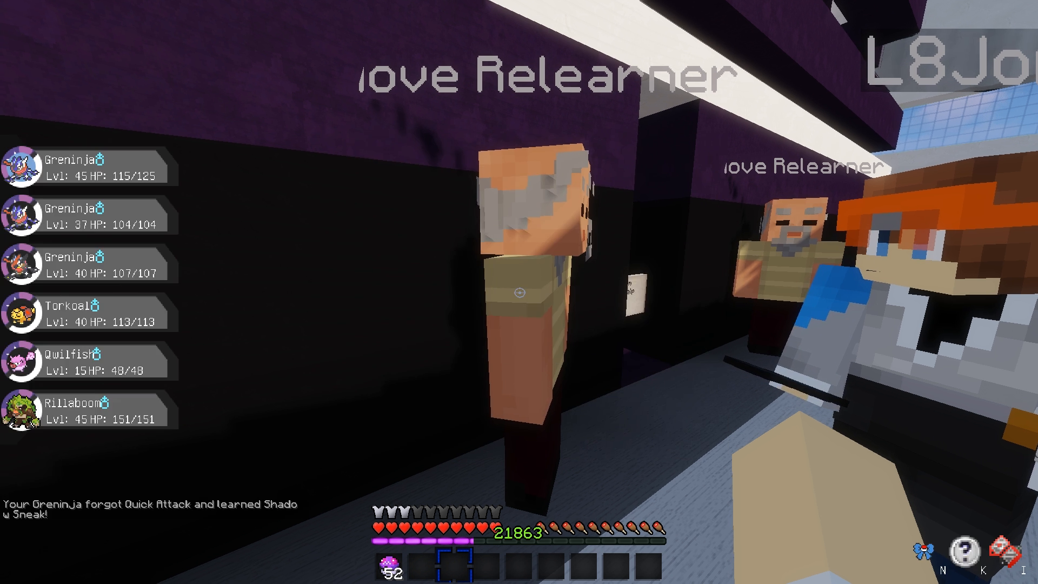
click(517, 290)
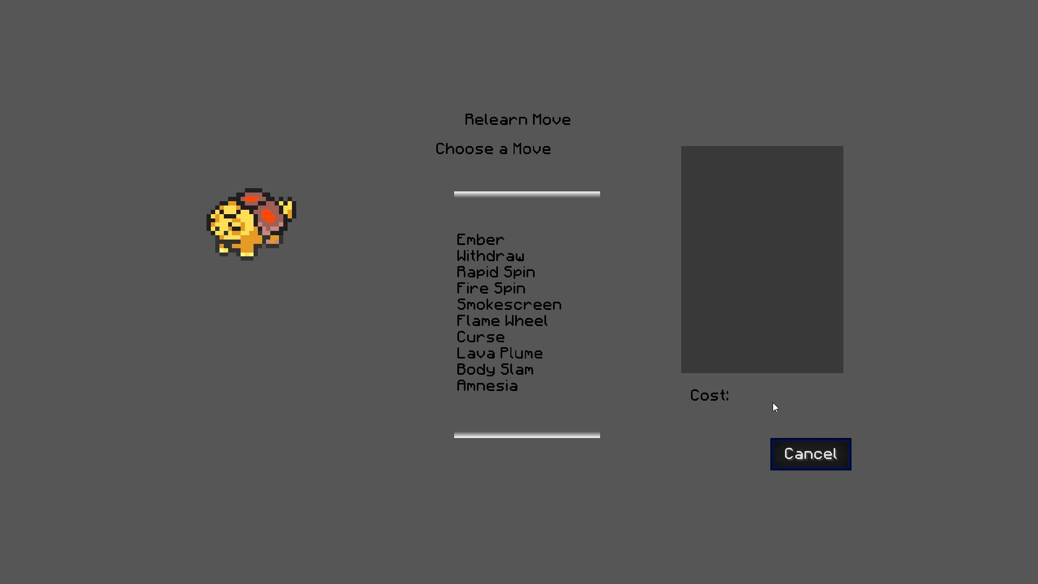
- Teach Torkoal Fire Spin, then pick Rillaboom and teach it Drum Beating
click(495, 273)
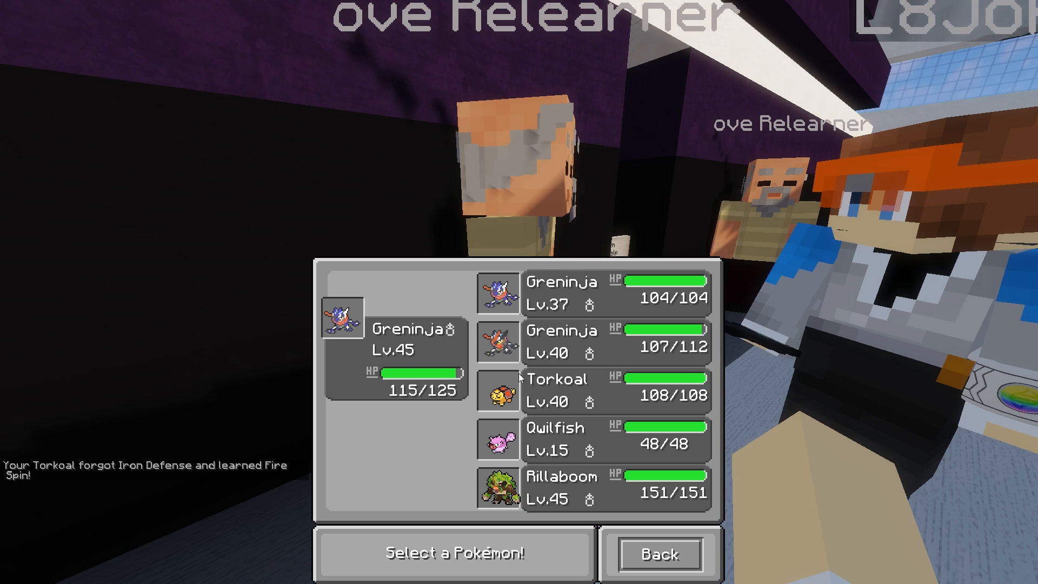
click(656, 553)
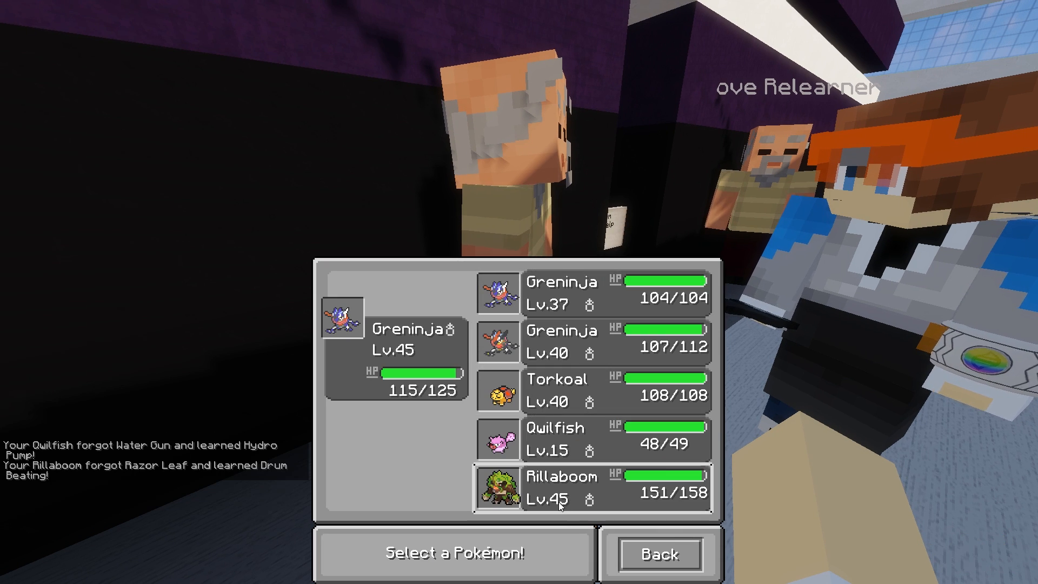
click(560, 487)
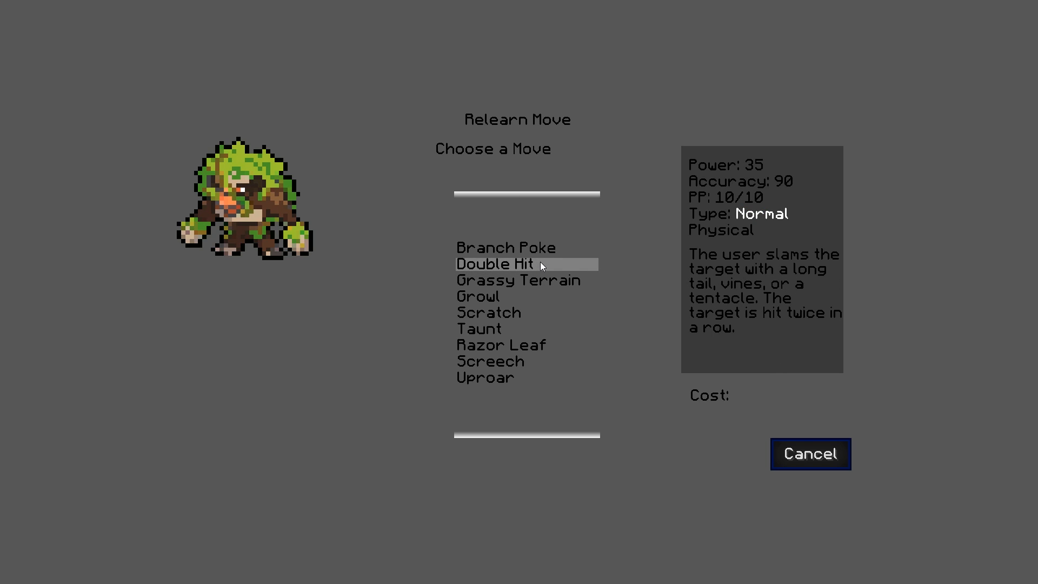
click(493, 263)
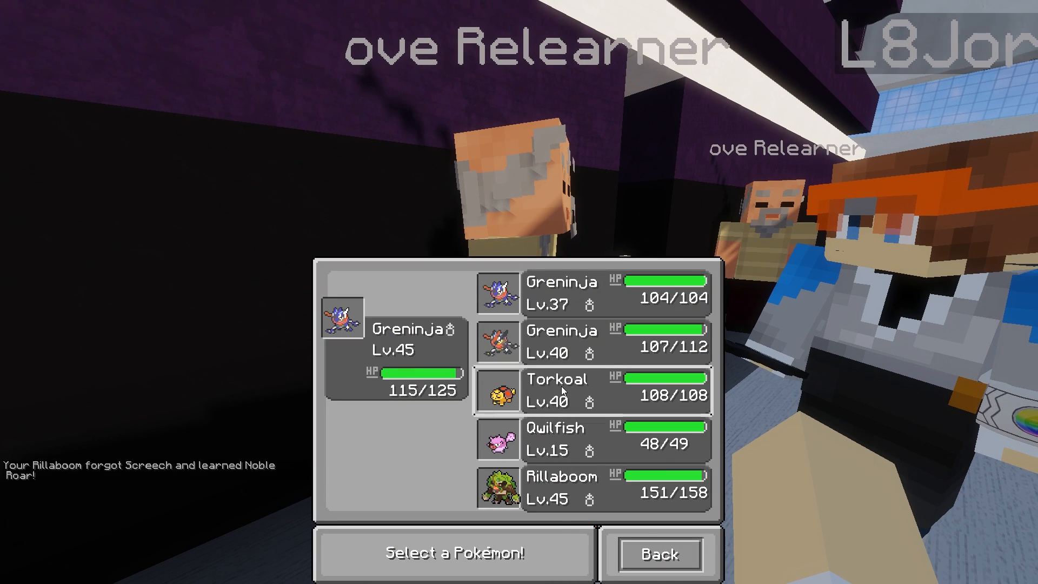
- Teach Rillaboom Noble Roar and give up on learning Uproar, closing the relearner
click(561, 490)
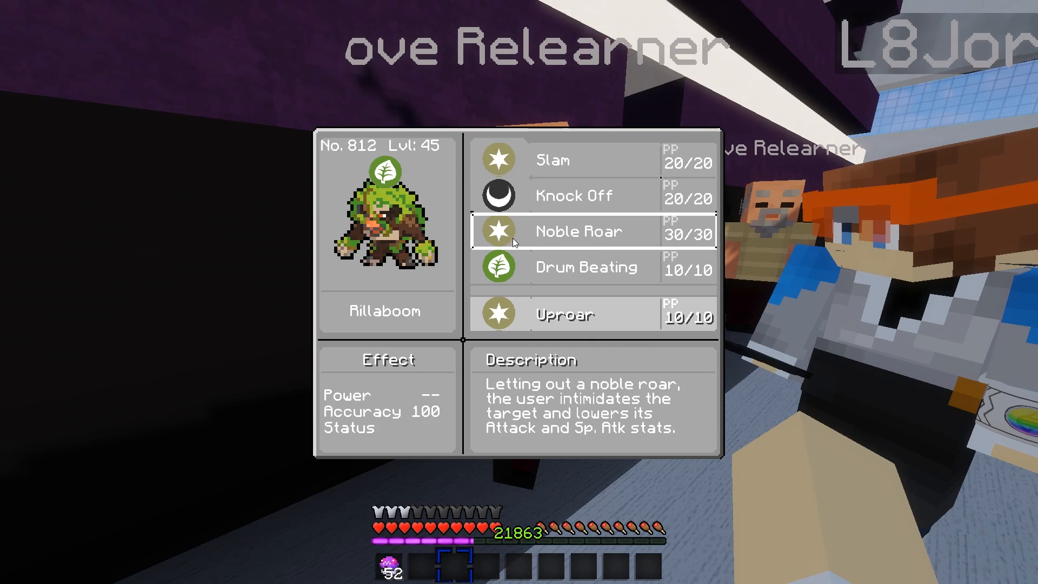
click(566, 313)
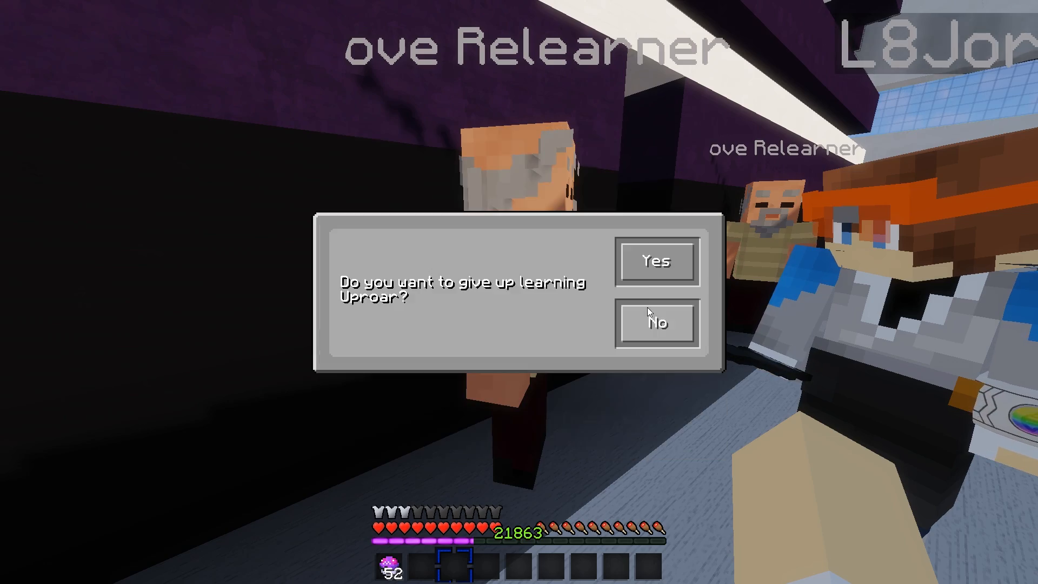
click(654, 324)
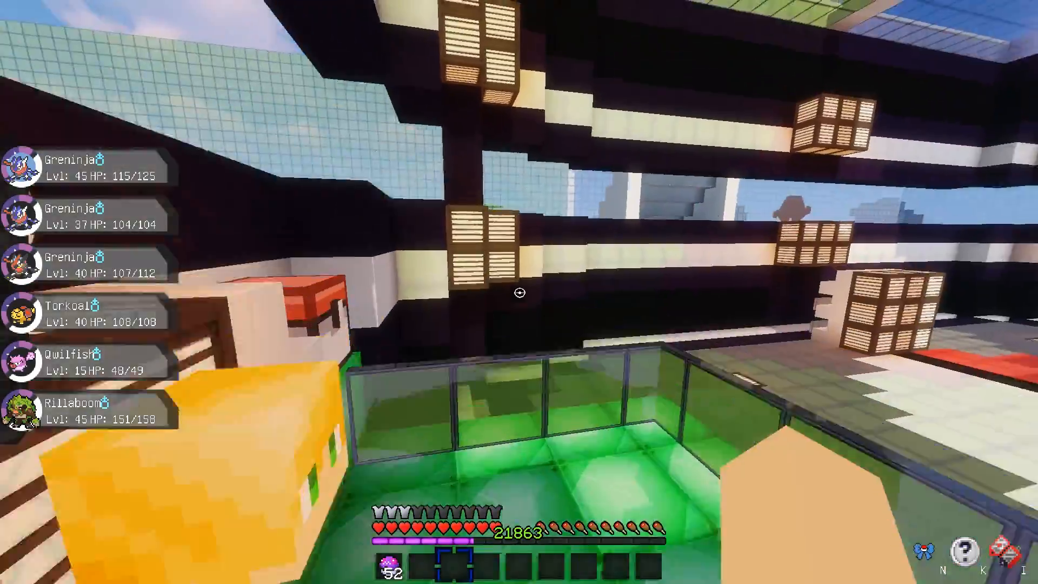
mouse_move(518, 293)
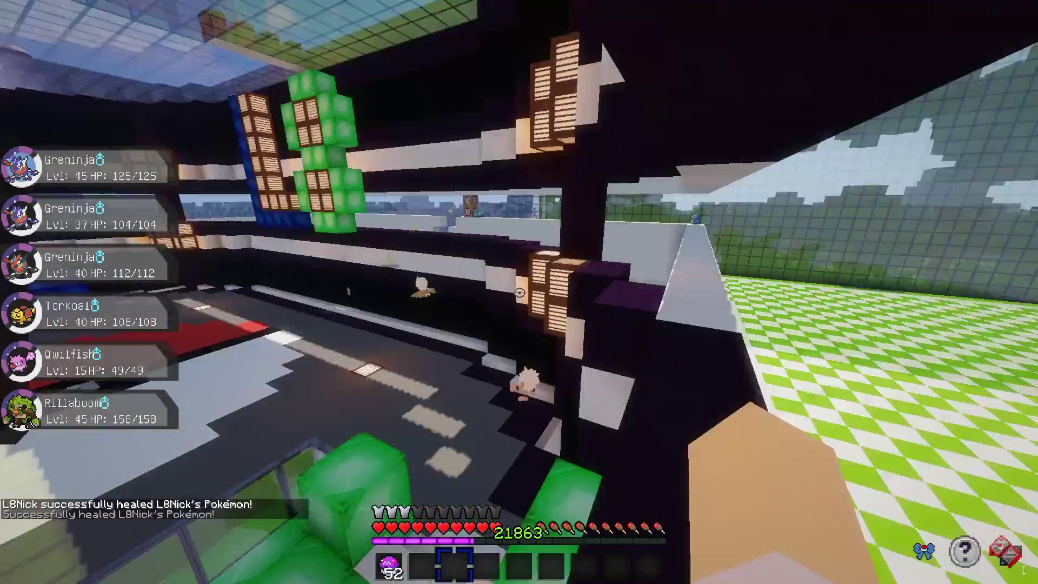
mouse_move(519, 292)
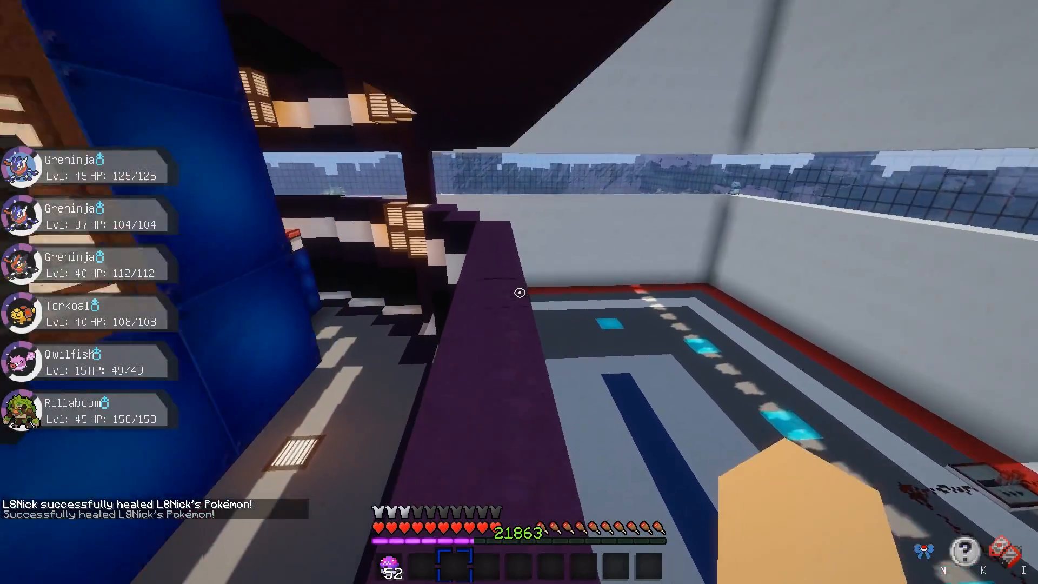
mouse_move(519, 292)
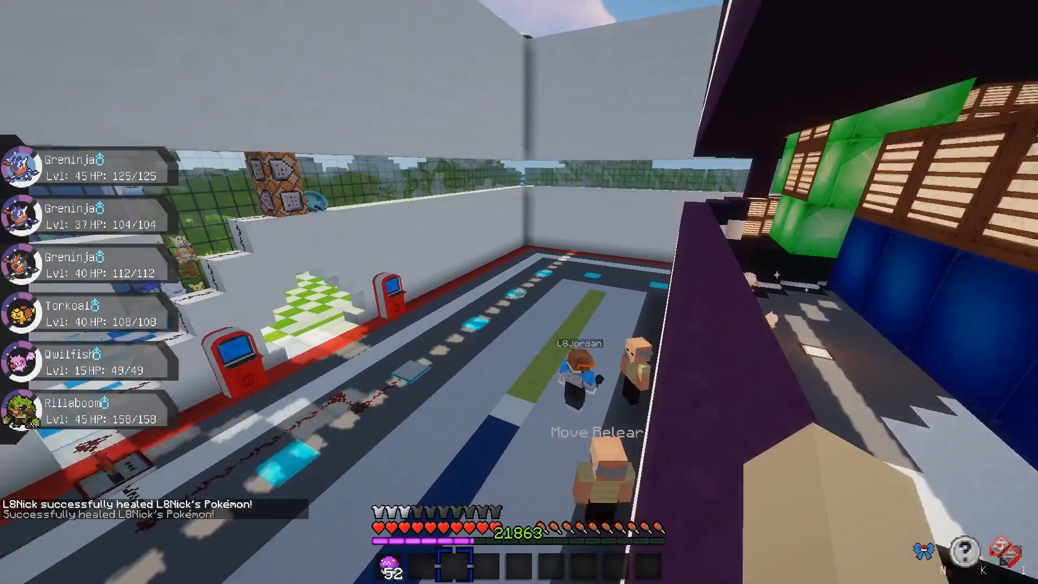
mouse_move(518, 292)
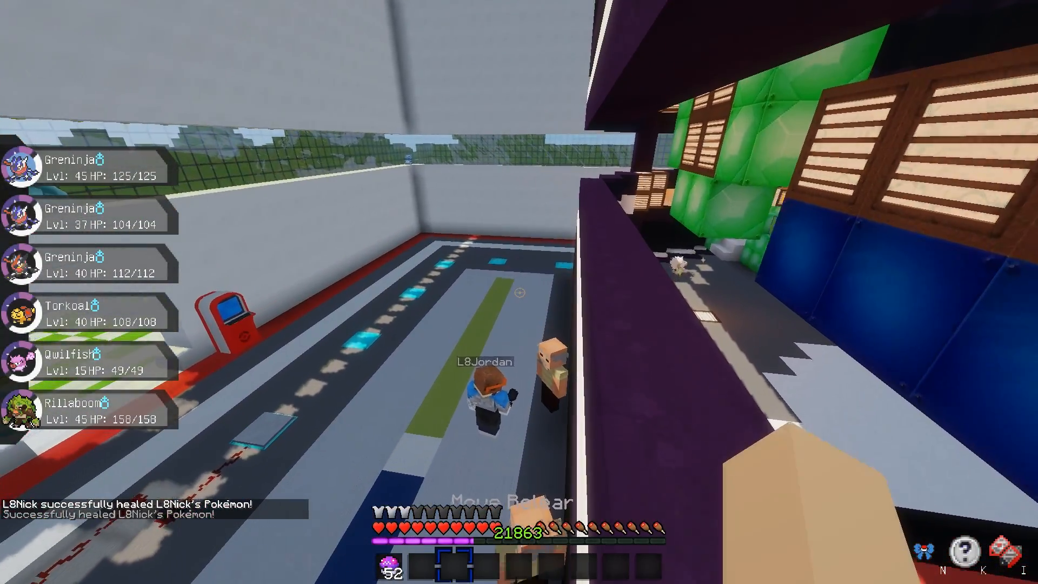
mouse_move(518, 292)
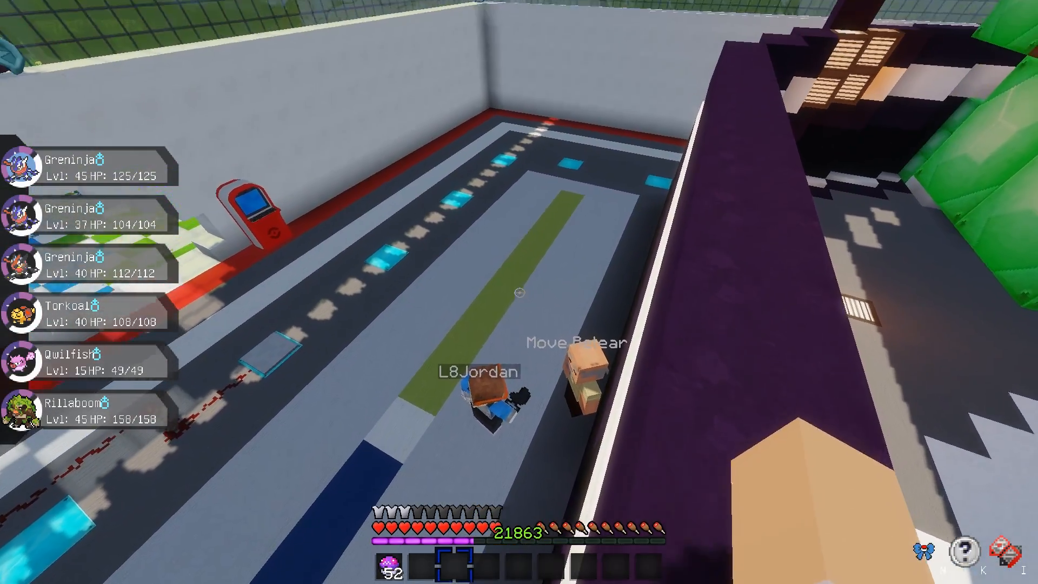
mouse_move(518, 292)
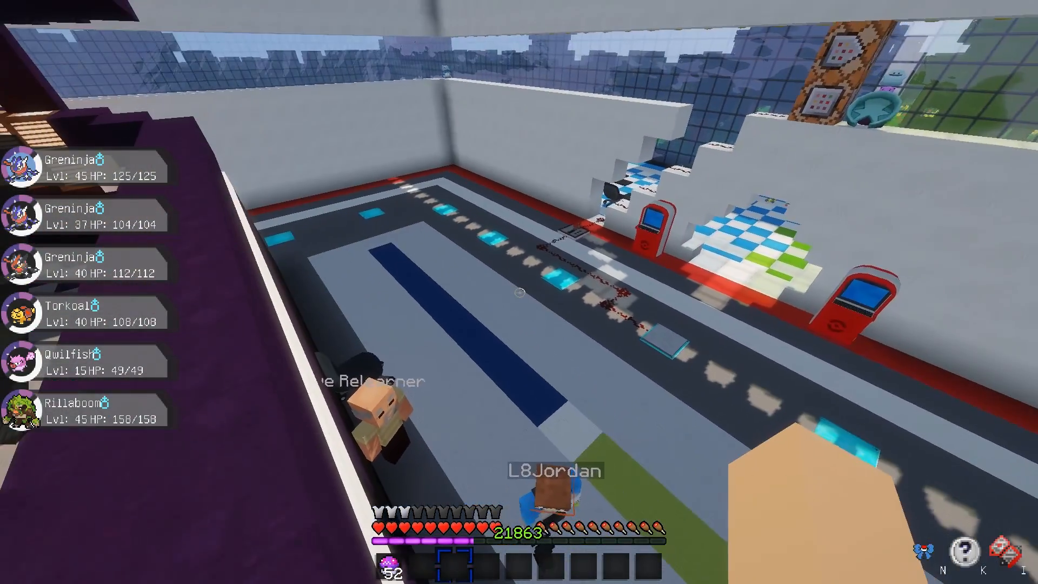
mouse_move(519, 293)
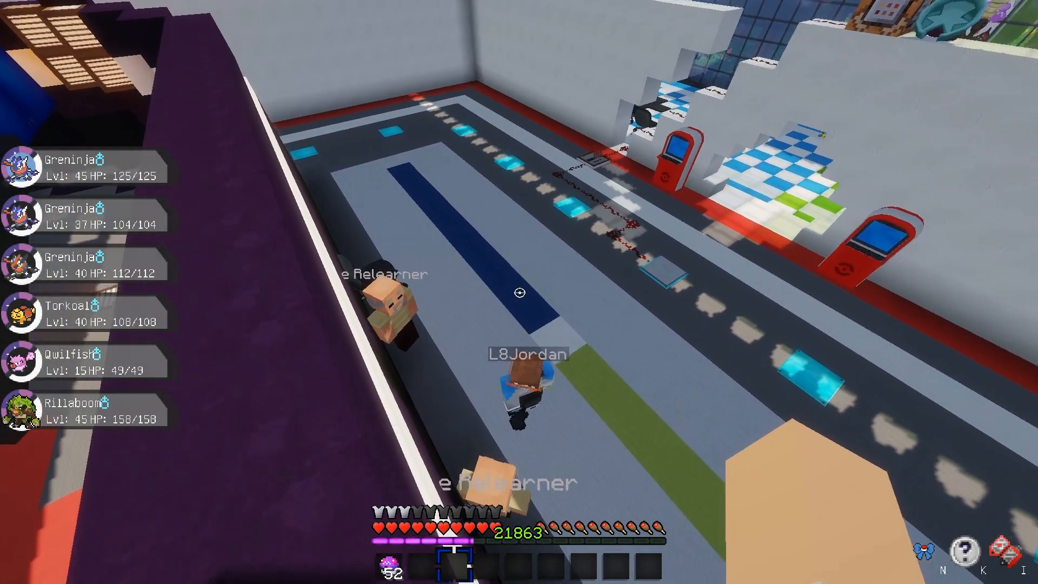
mouse_move(519, 293)
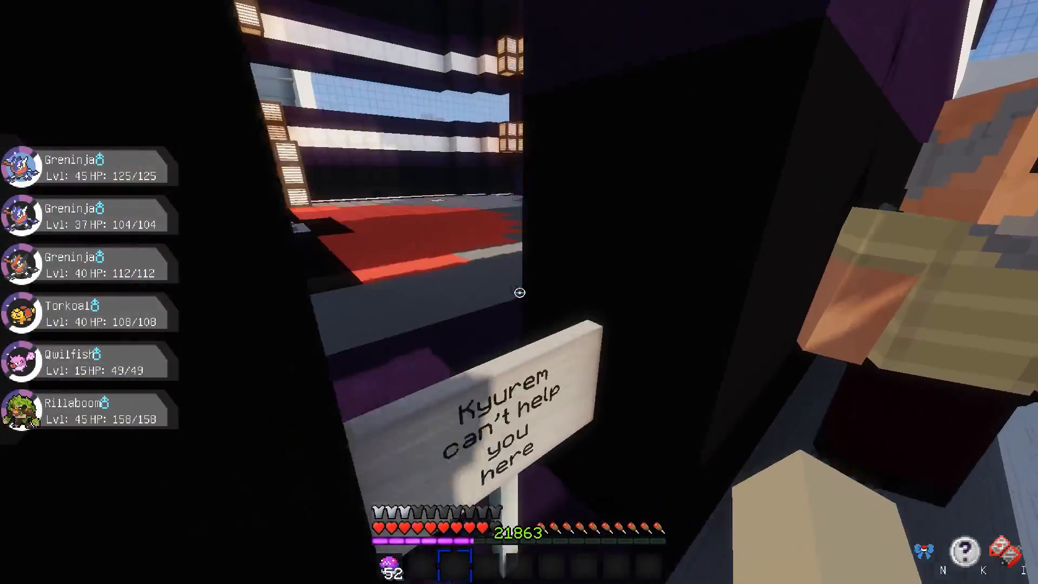
mouse_move(518, 292)
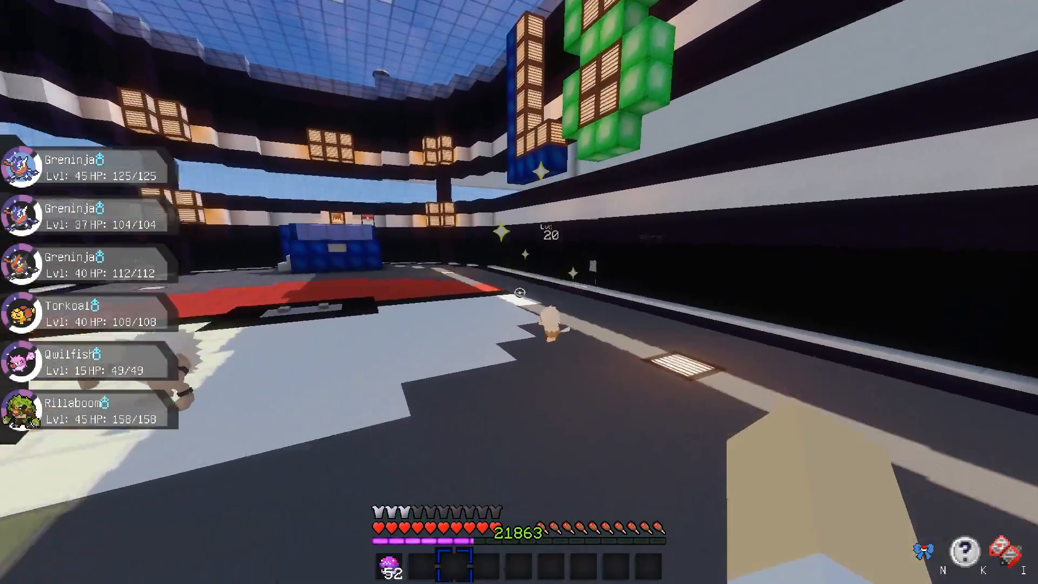
mouse_move(518, 292)
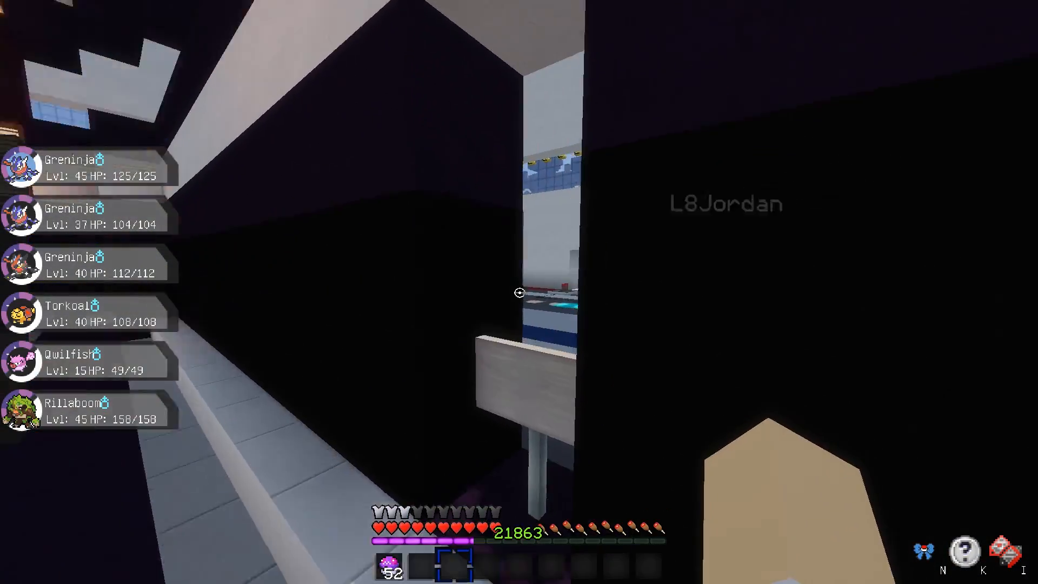
mouse_move(519, 293)
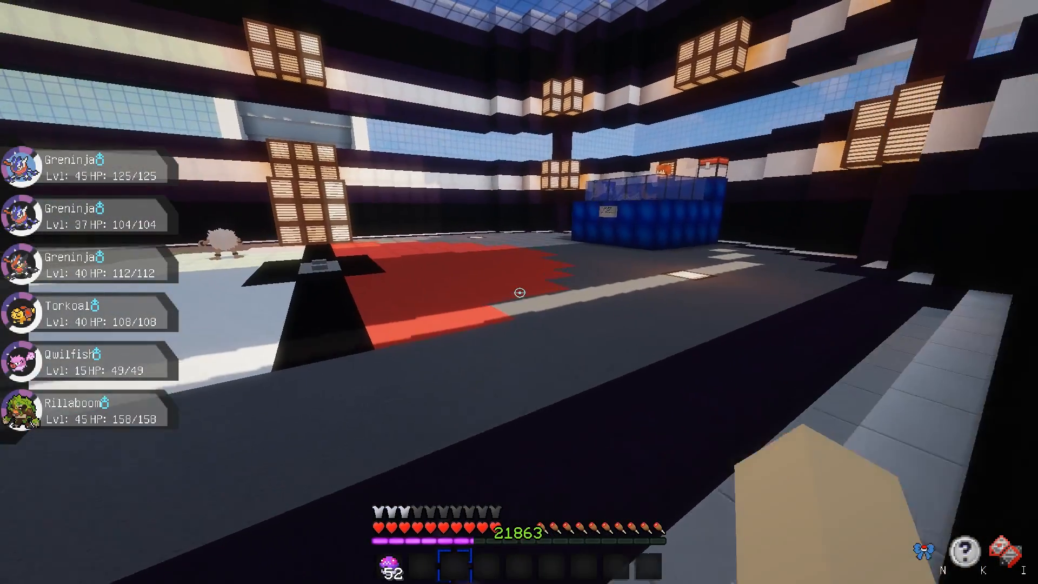
mouse_move(519, 292)
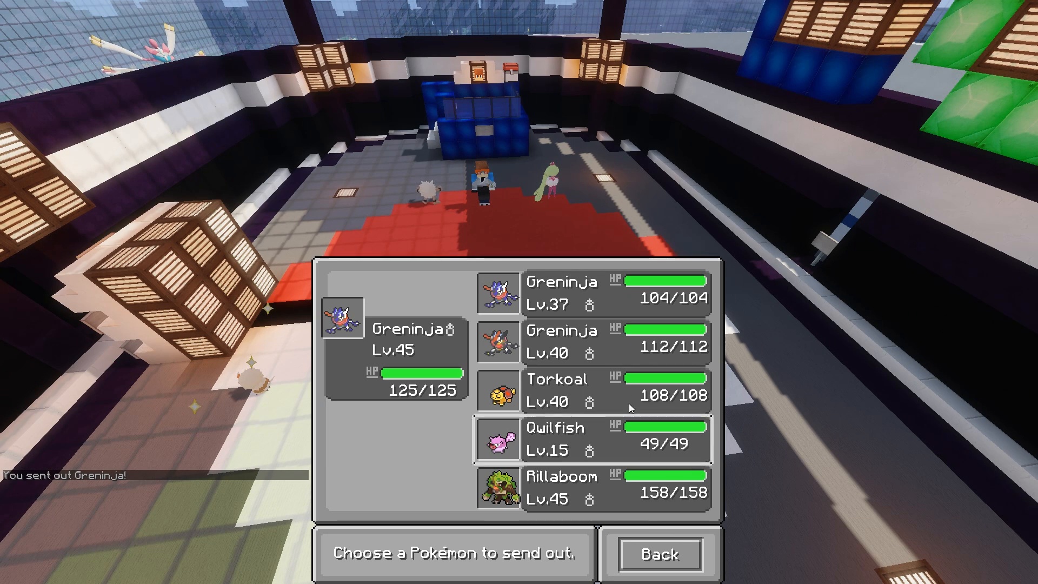
- Send Greninja in and hit Tsareena with Night Slash until Greninja faints
click(396, 358)
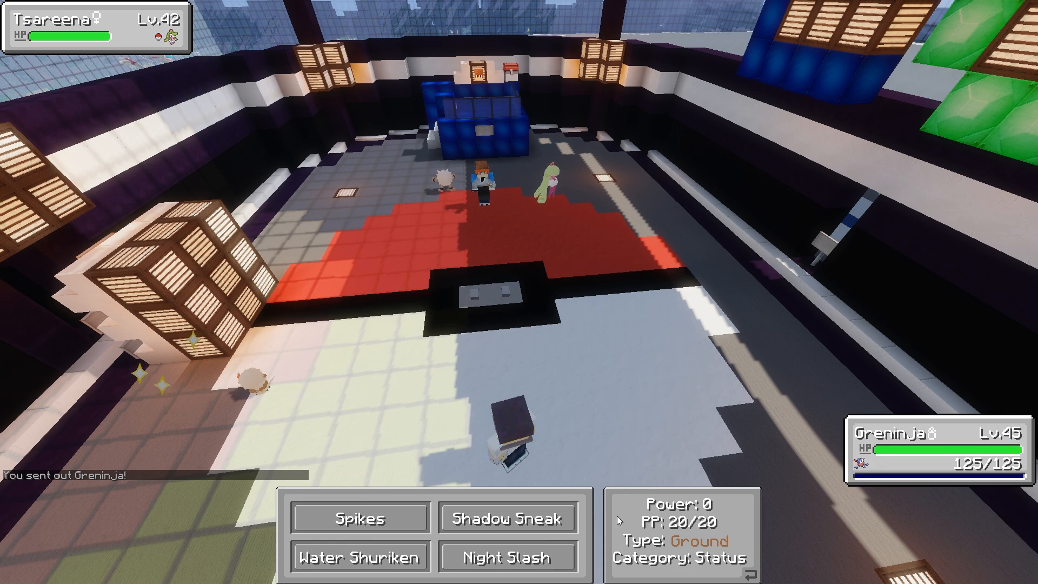
click(358, 518)
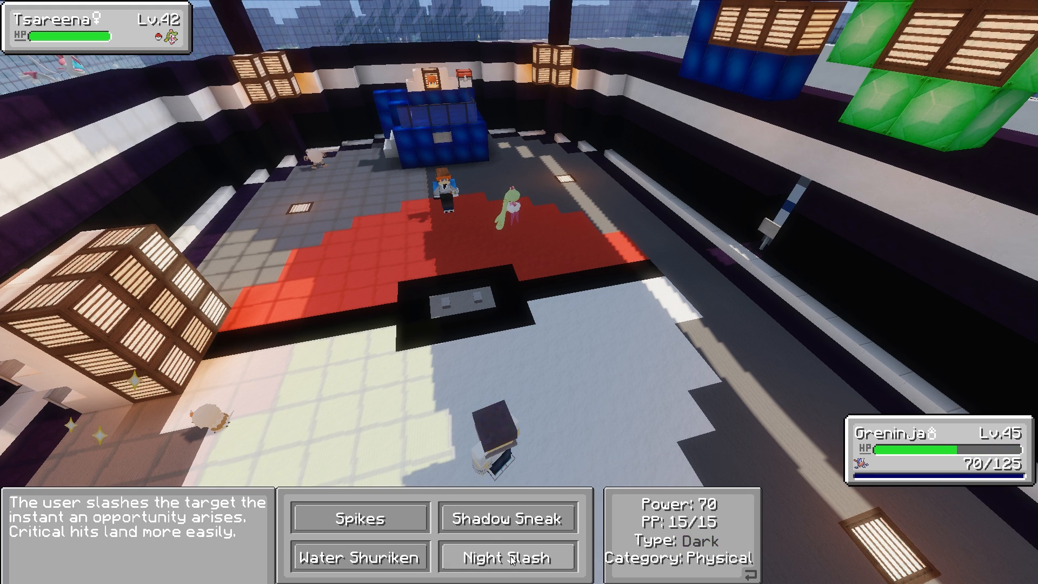
click(509, 556)
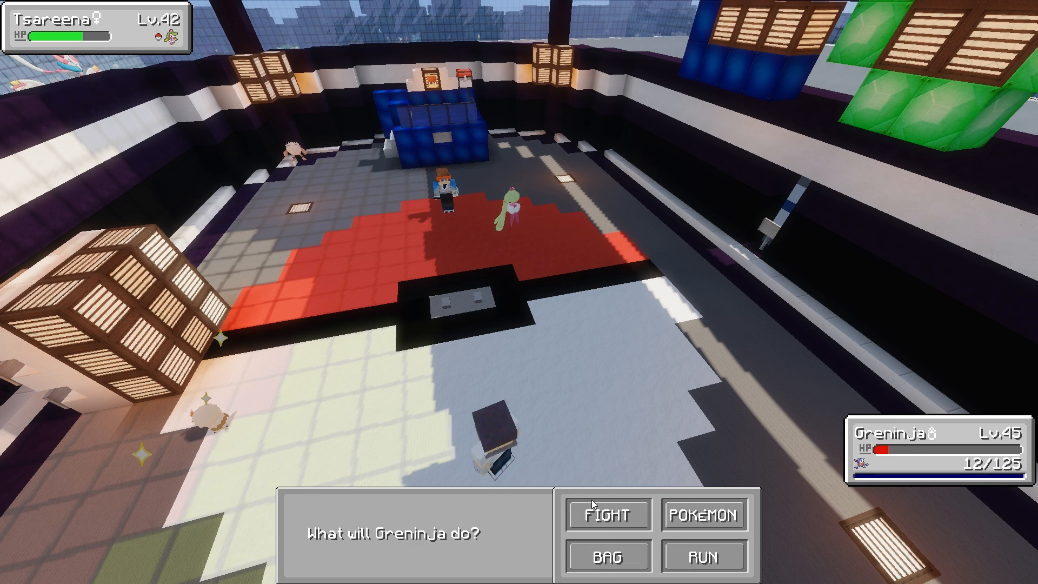
click(605, 514)
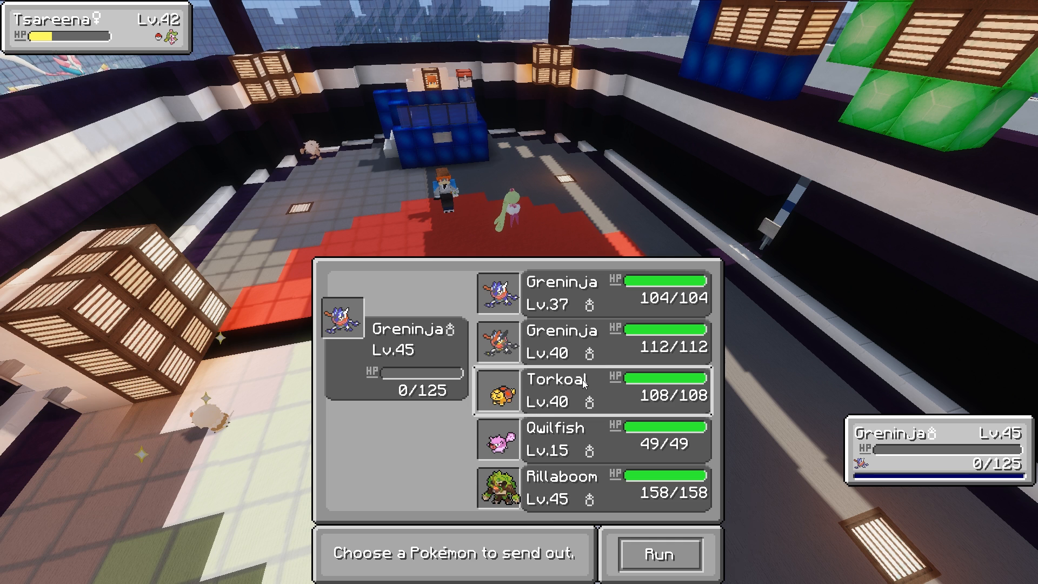
- Replace Greninja with Torkoal, use Protect, and battle until Torkoal faints at 0/108 HP
click(558, 389)
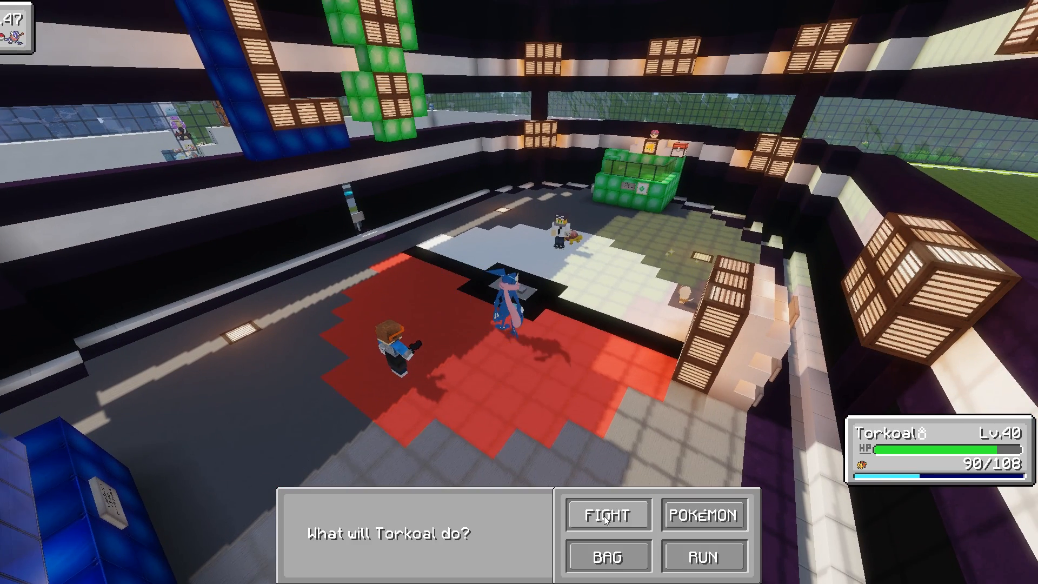
click(605, 514)
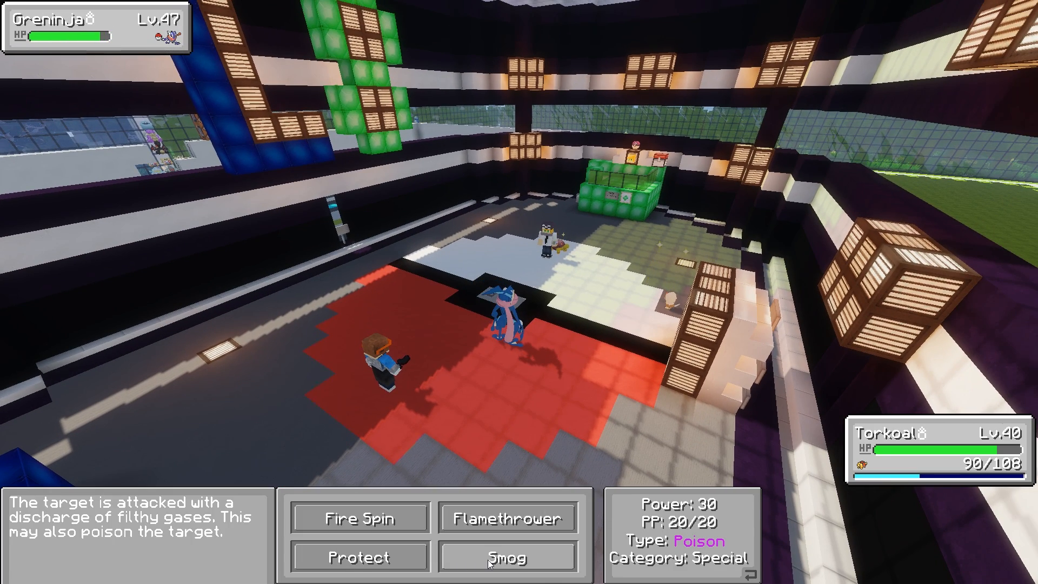
click(506, 557)
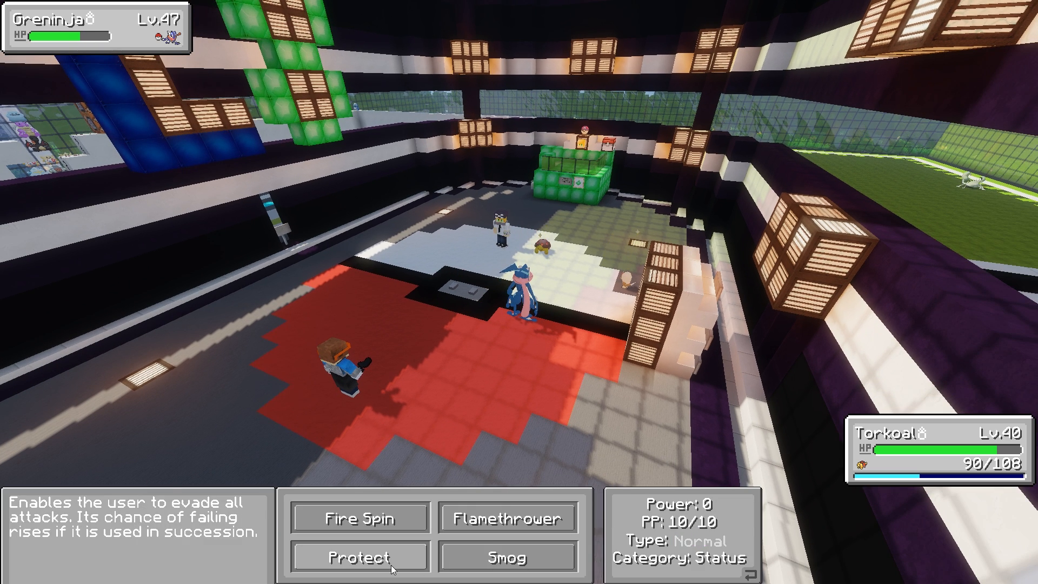
click(359, 556)
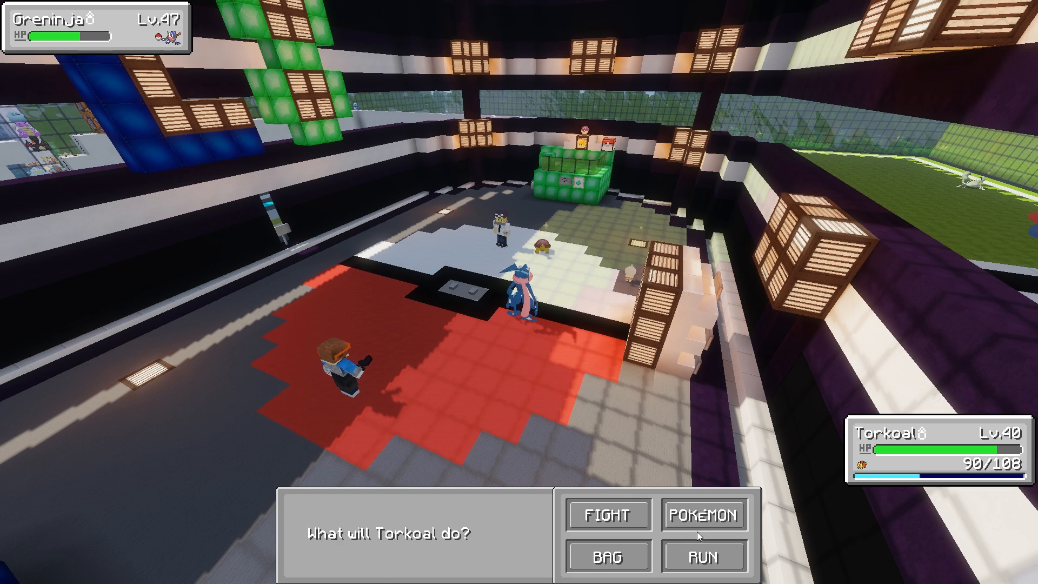
click(704, 514)
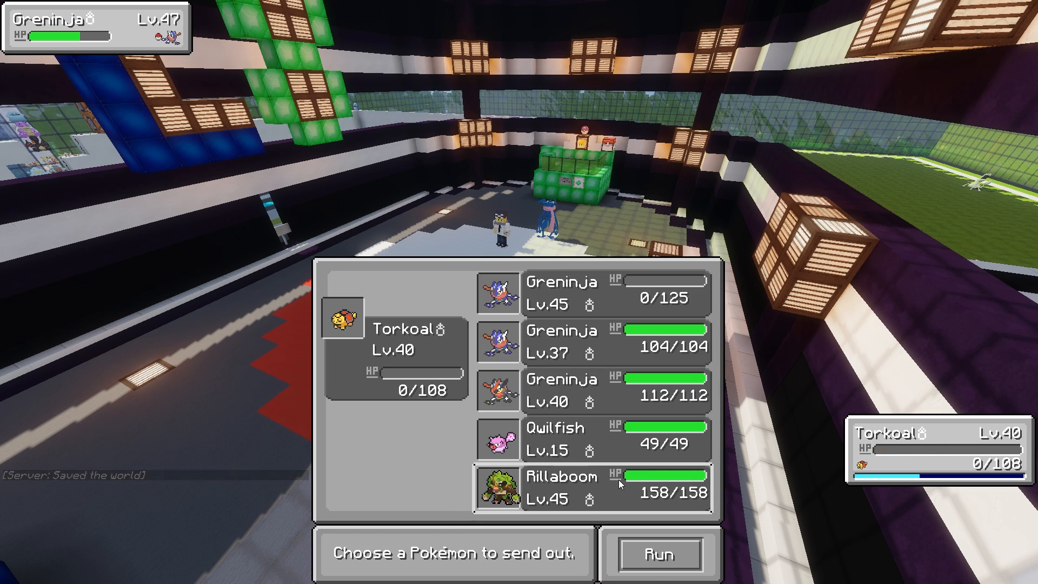
- Send out Rillaboom and have it attack the opposing Greninja
click(561, 490)
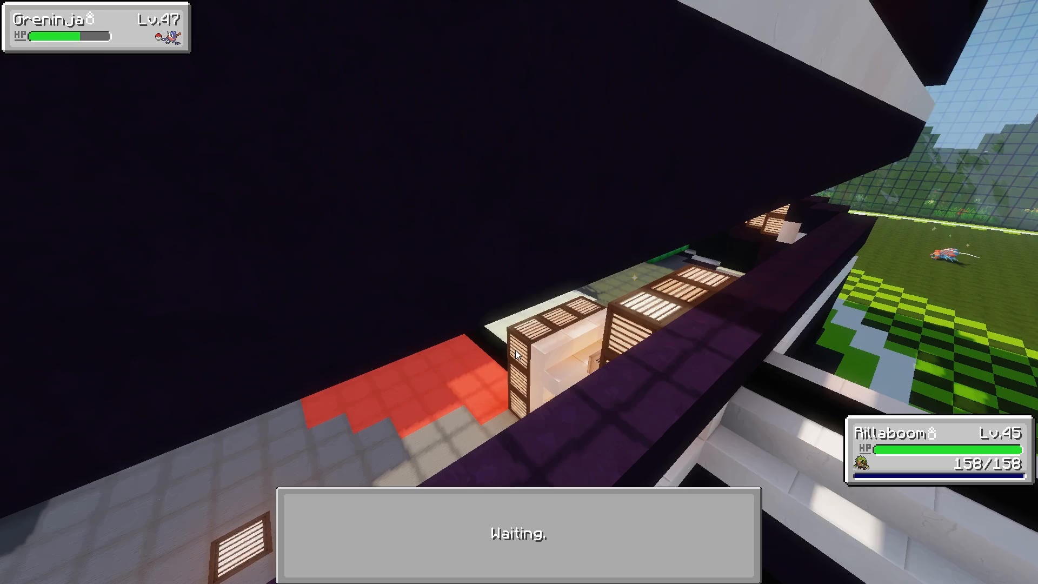
mouse_move(576, 347)
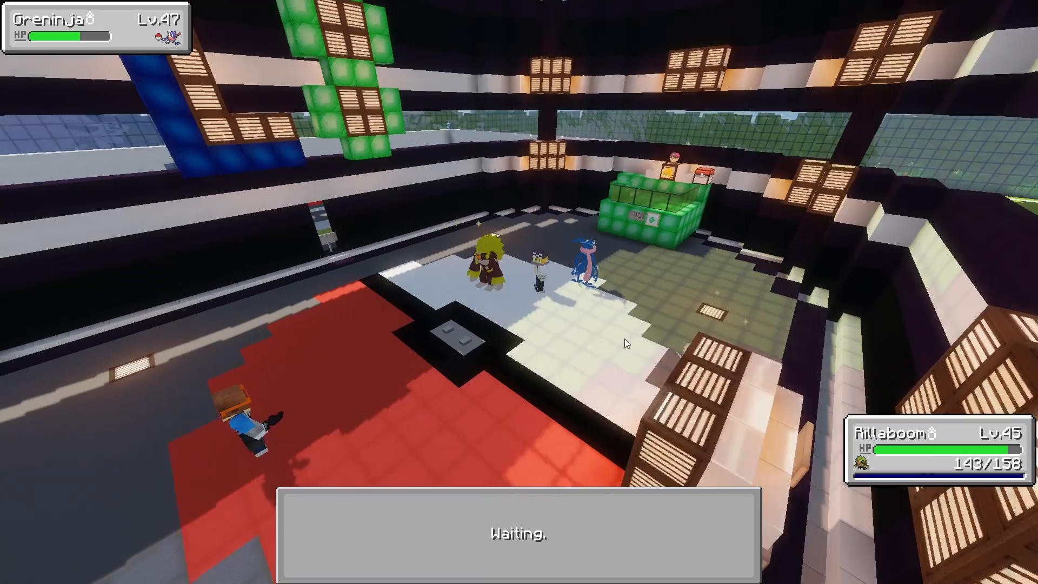
click(508, 518)
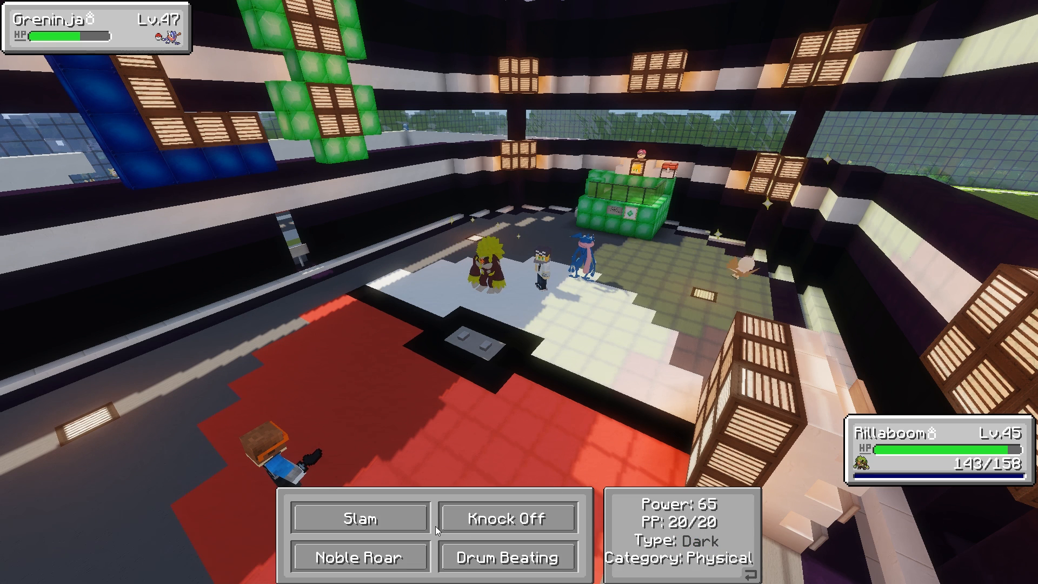
click(507, 518)
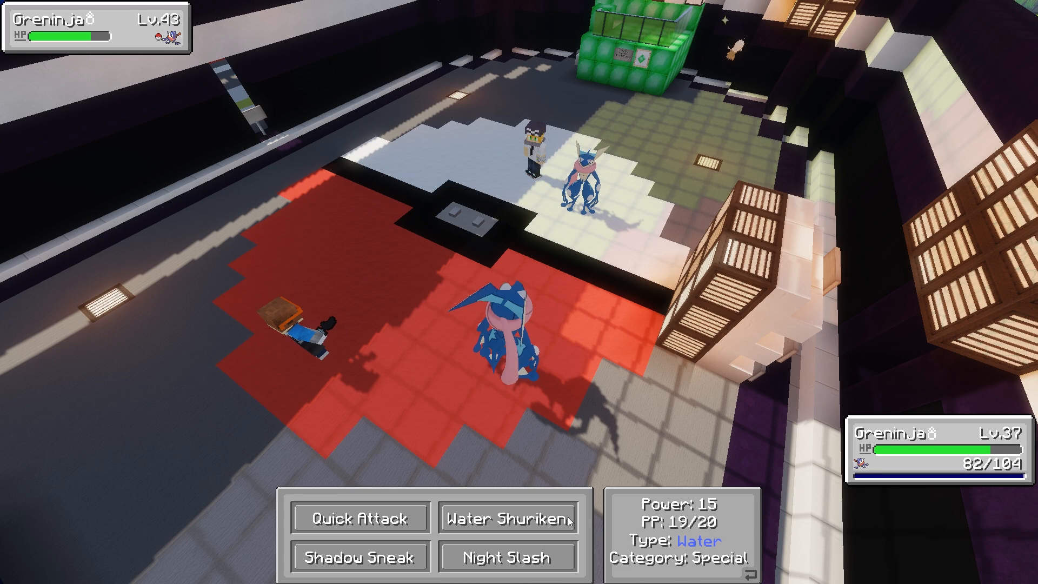
mouse_move(507, 555)
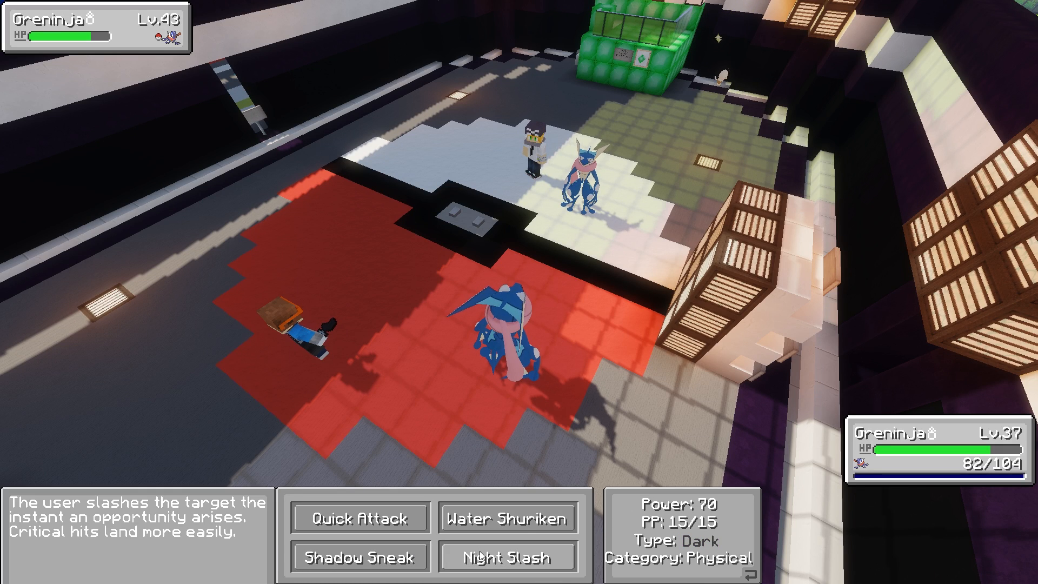
- Knock out the opposing Lv 43 Greninja with repeated Night Slash attacks
click(508, 555)
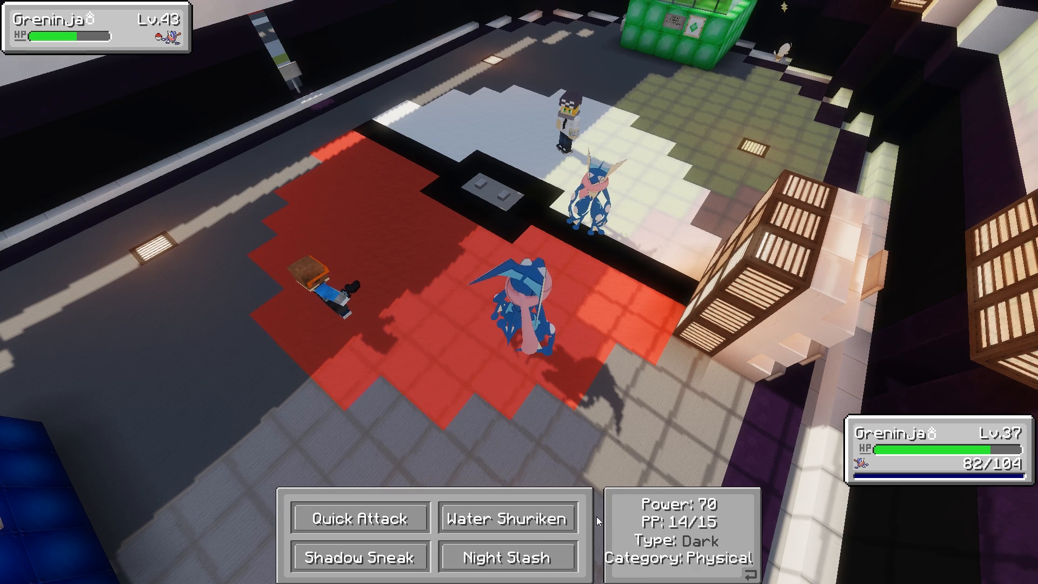
click(508, 555)
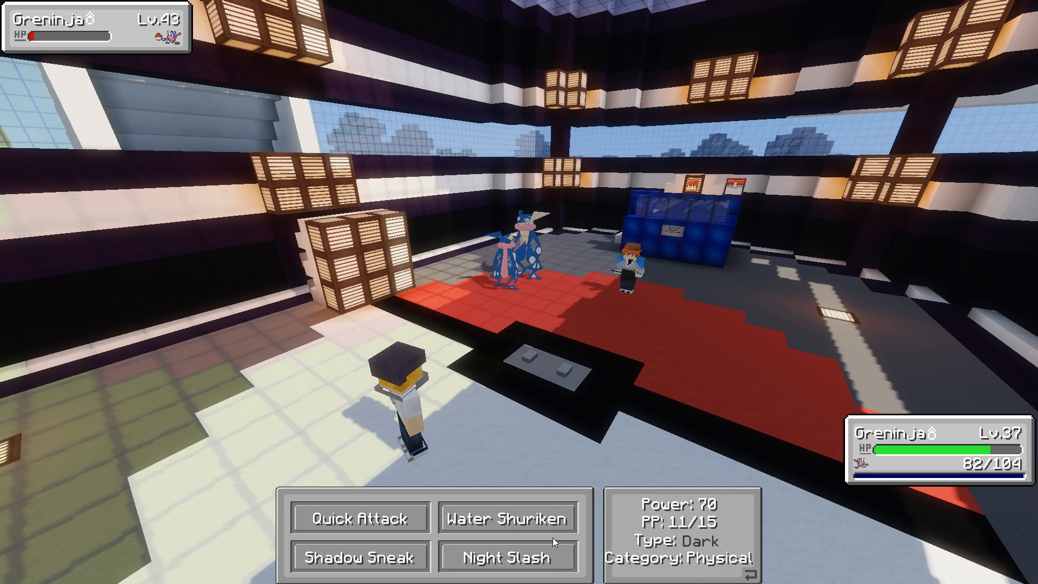
click(509, 517)
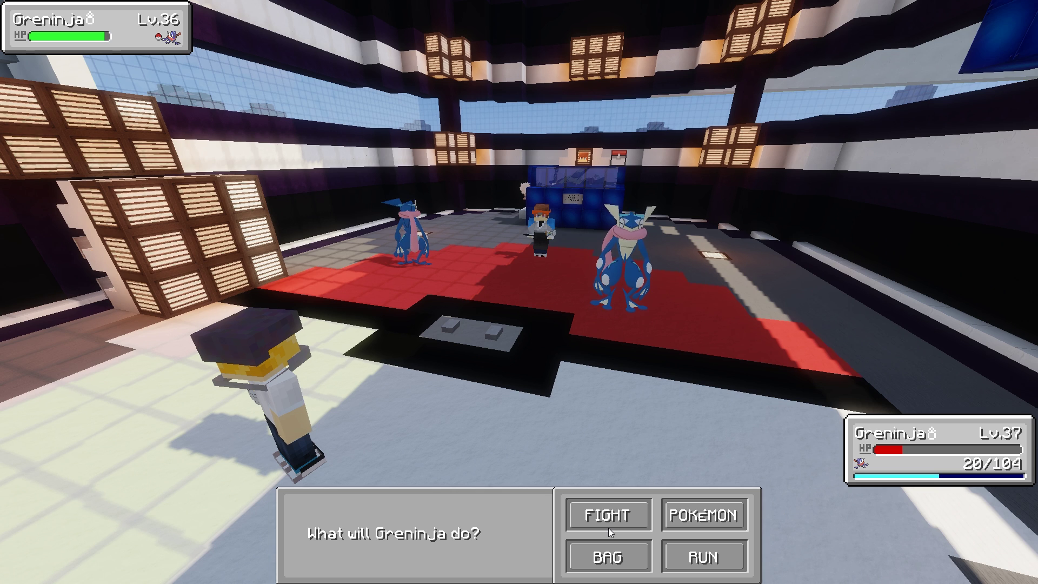
click(606, 514)
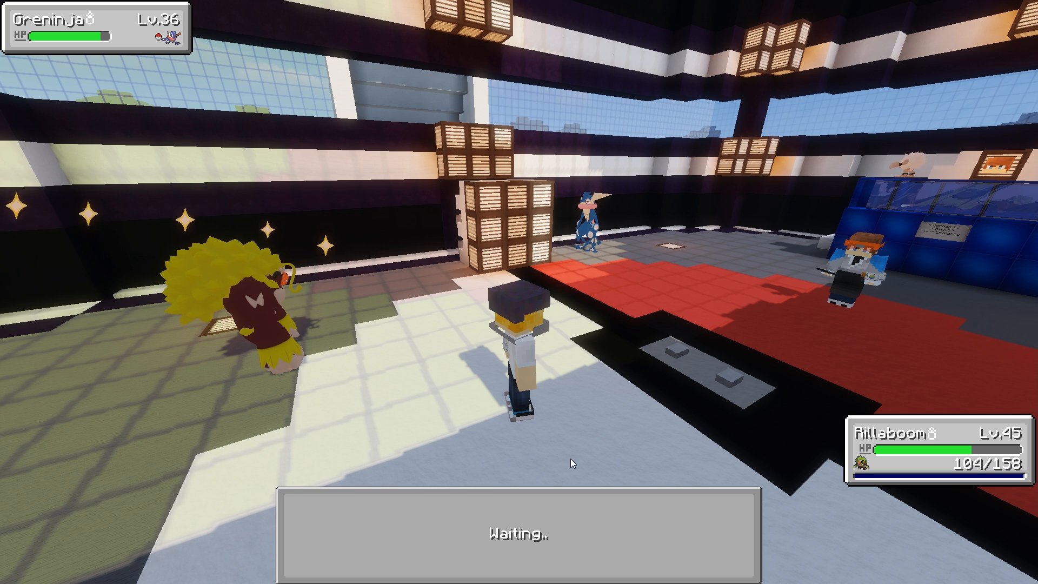
mouse_move(517, 436)
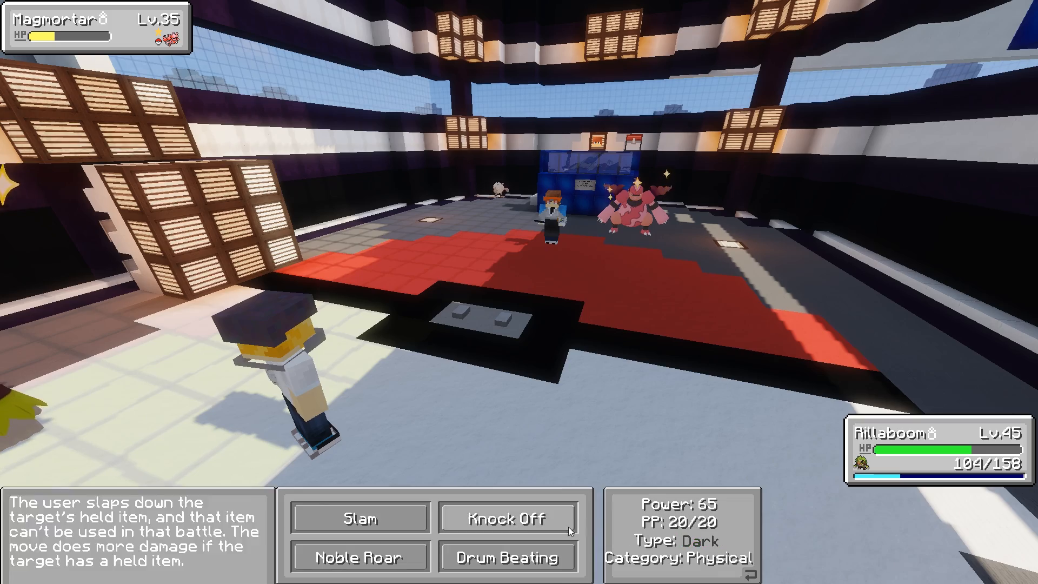
- Hit Magmortar with Knock Off, then wear down the Lv 47 Greninja with two Drum Beatings
click(508, 517)
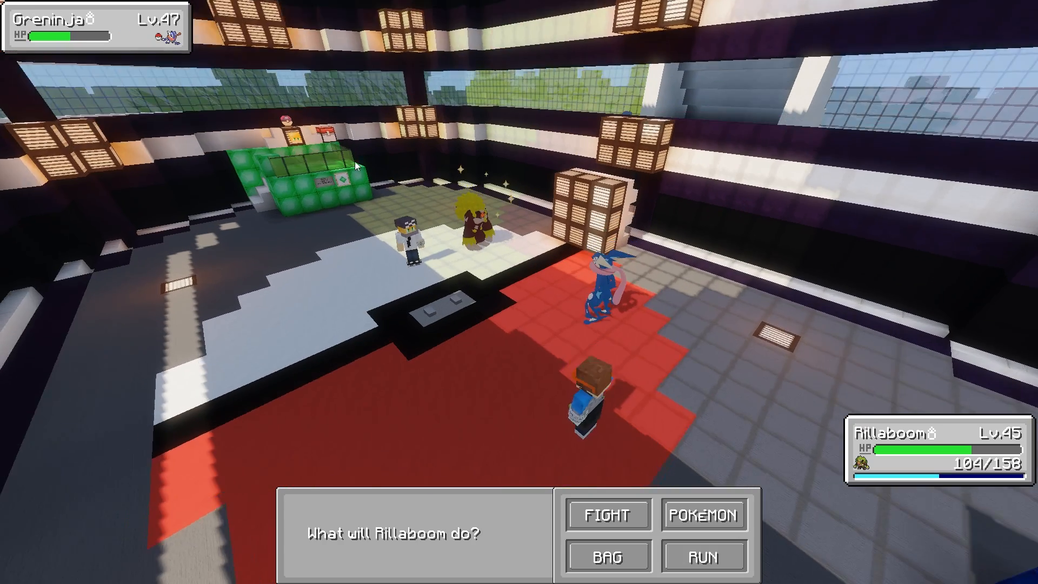
click(606, 514)
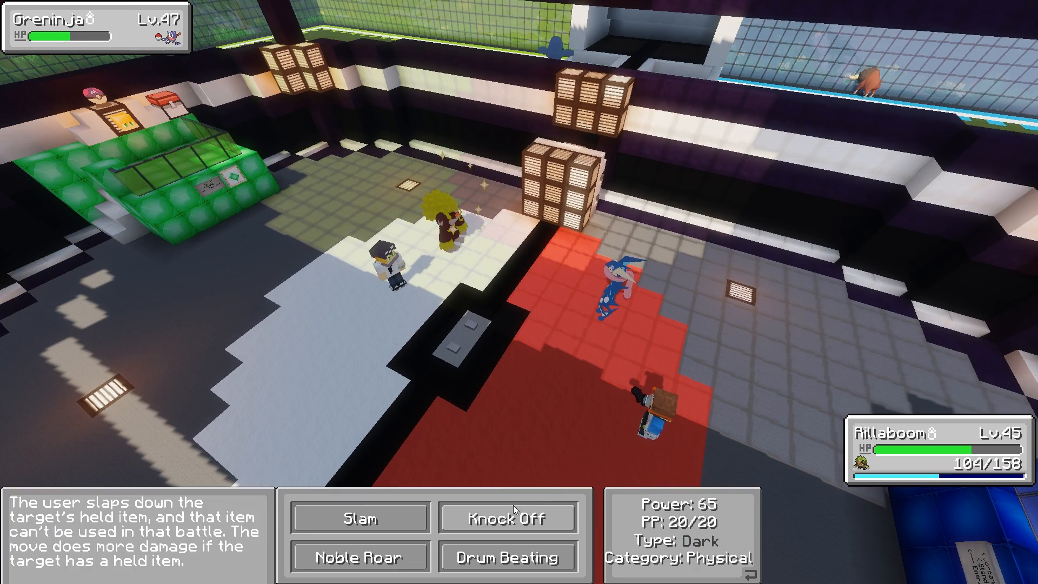
mouse_move(489, 499)
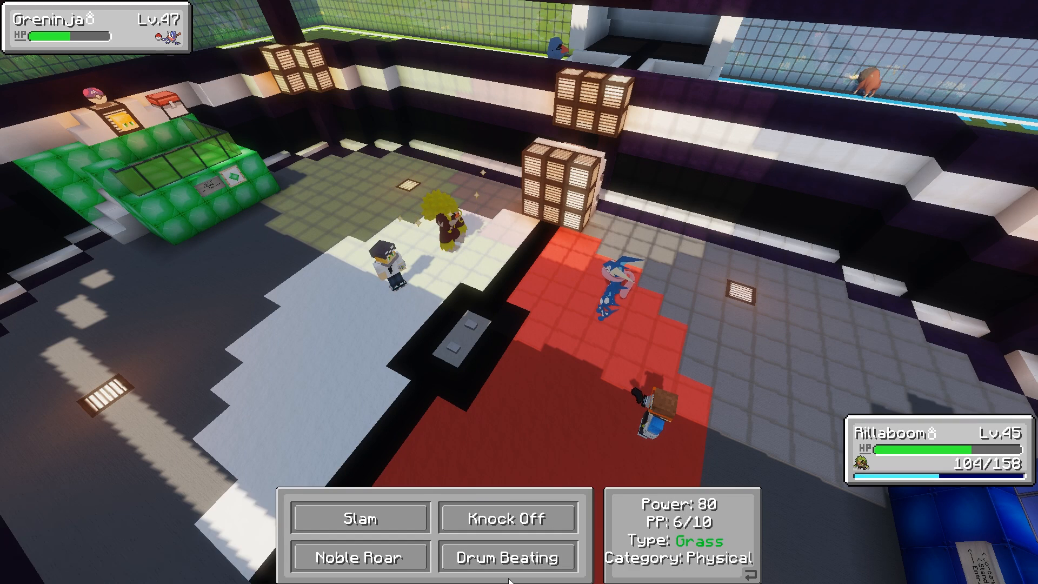
click(508, 555)
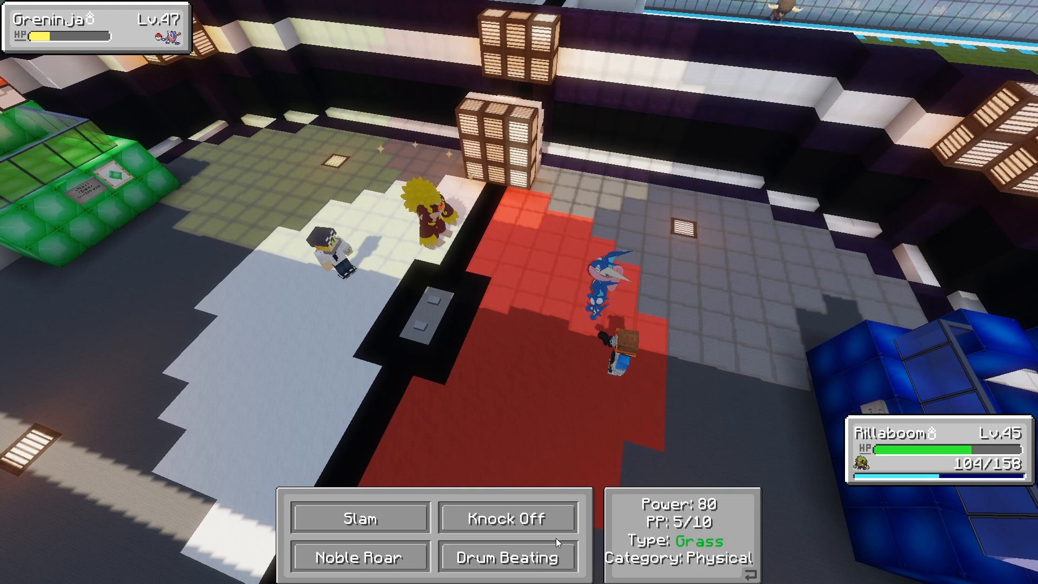
click(508, 517)
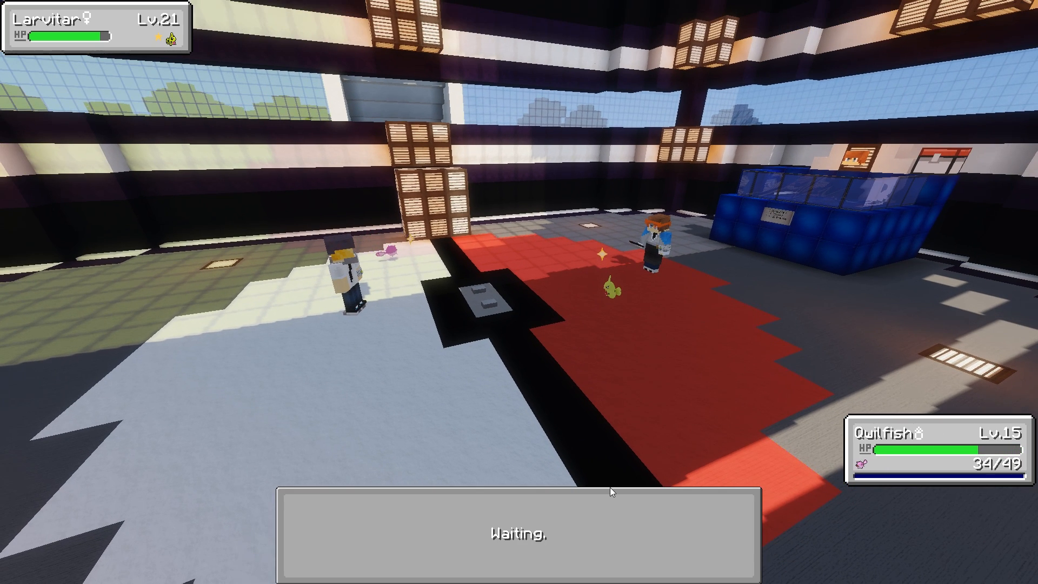
- Have Quilfish use Destiny Bond, then choose its next move as Larvitar gets poisoned
click(507, 517)
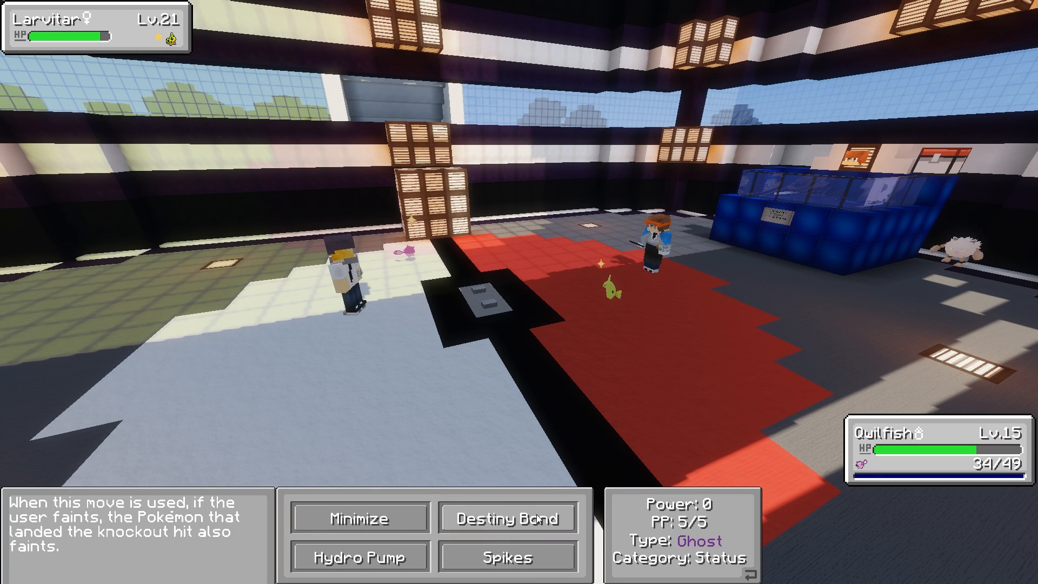
click(507, 517)
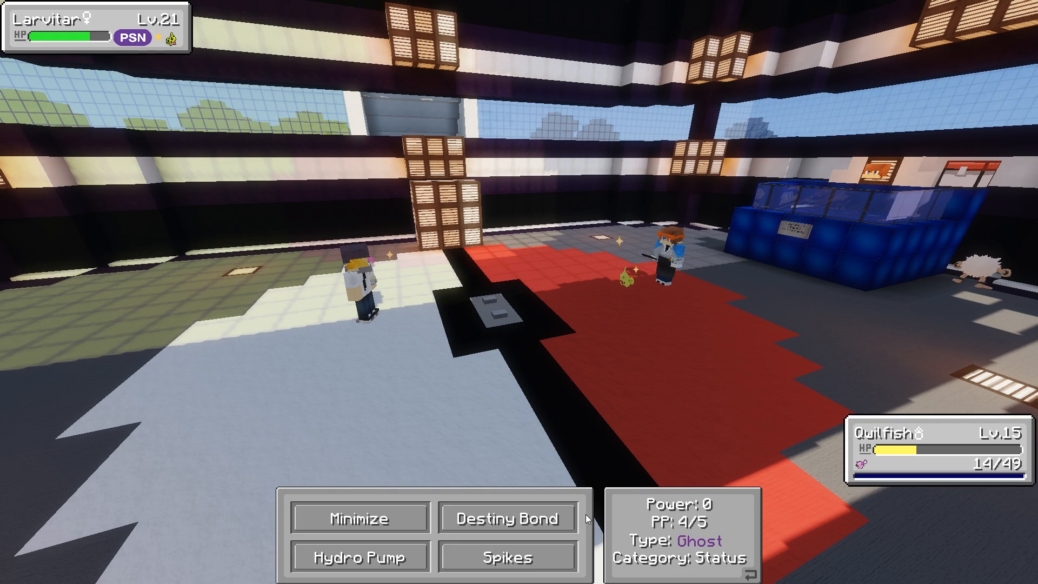
click(507, 517)
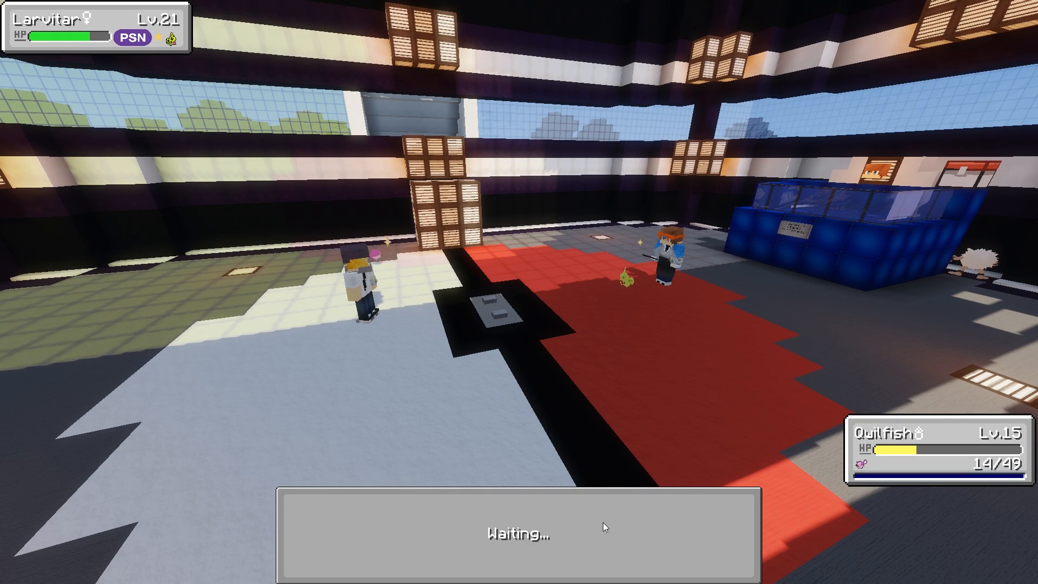
mouse_move(673, 481)
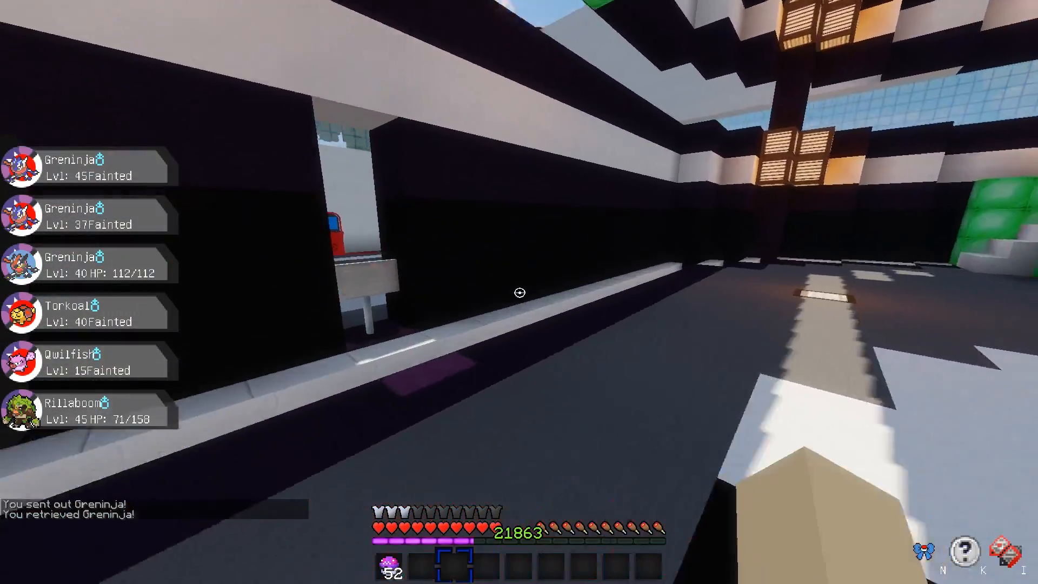
mouse_move(518, 292)
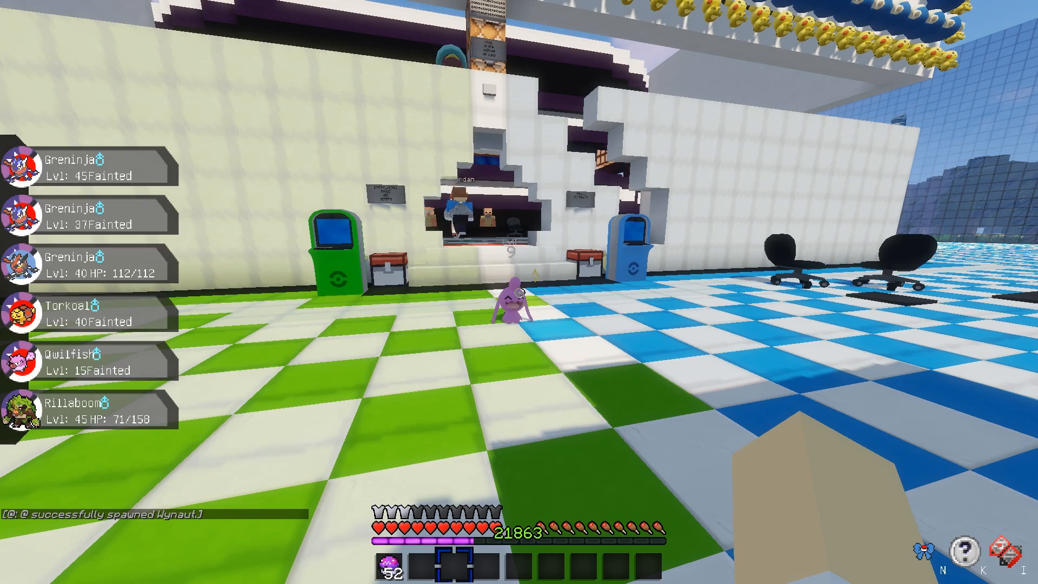
mouse_move(519, 292)
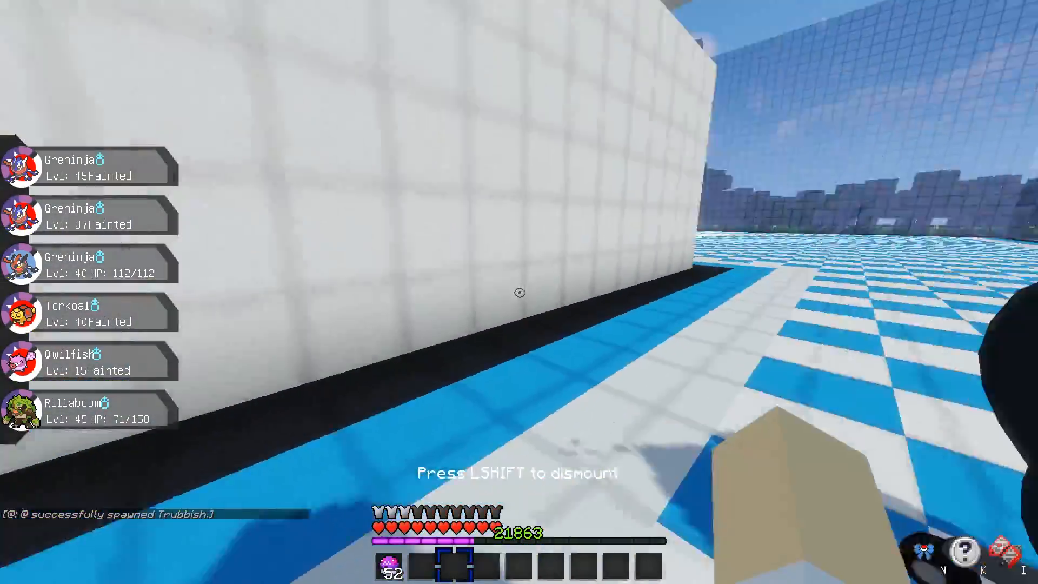
mouse_move(519, 292)
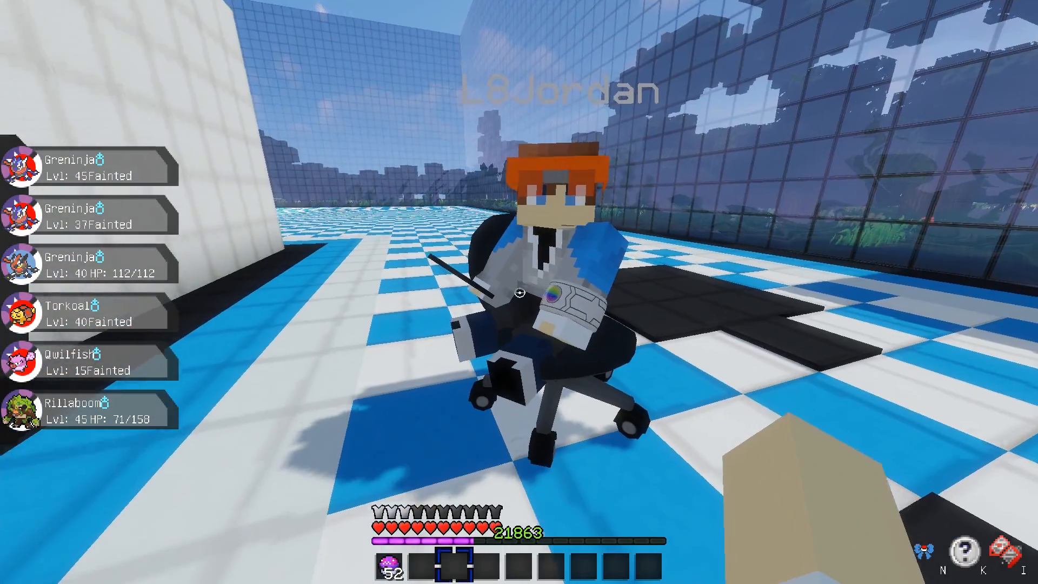
mouse_move(519, 292)
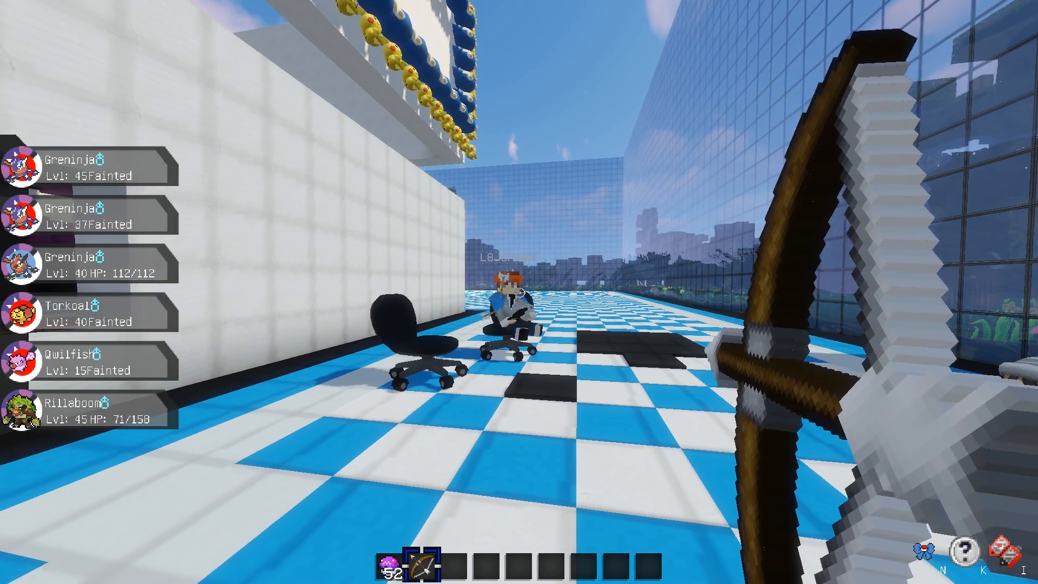
mouse_move(519, 292)
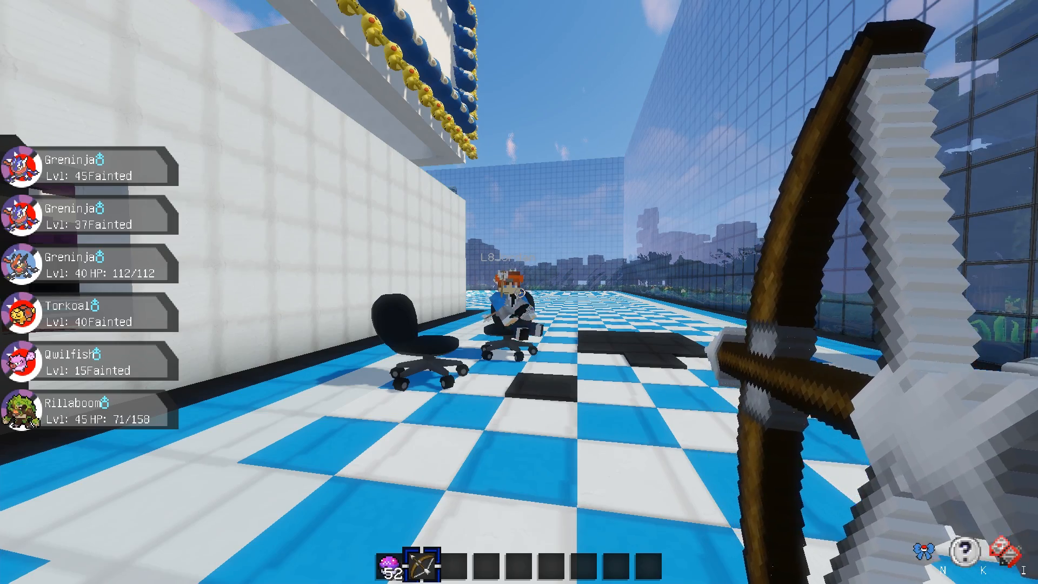
mouse_move(519, 292)
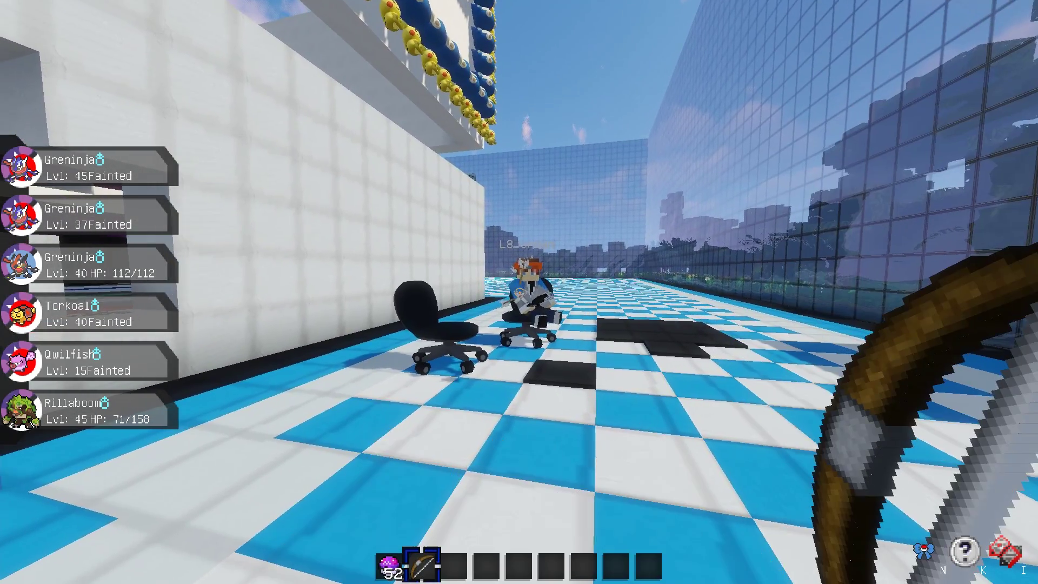